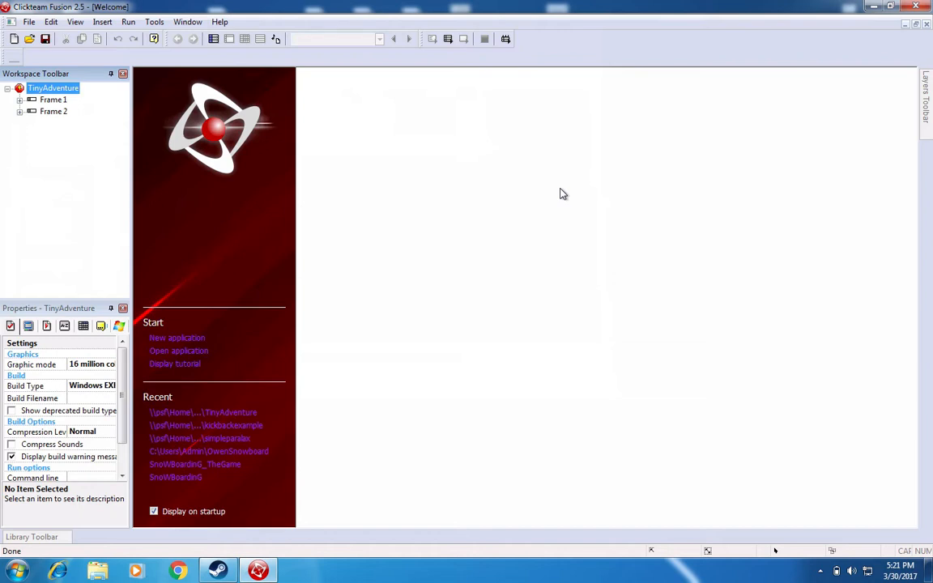
mouse_move(334, 191)
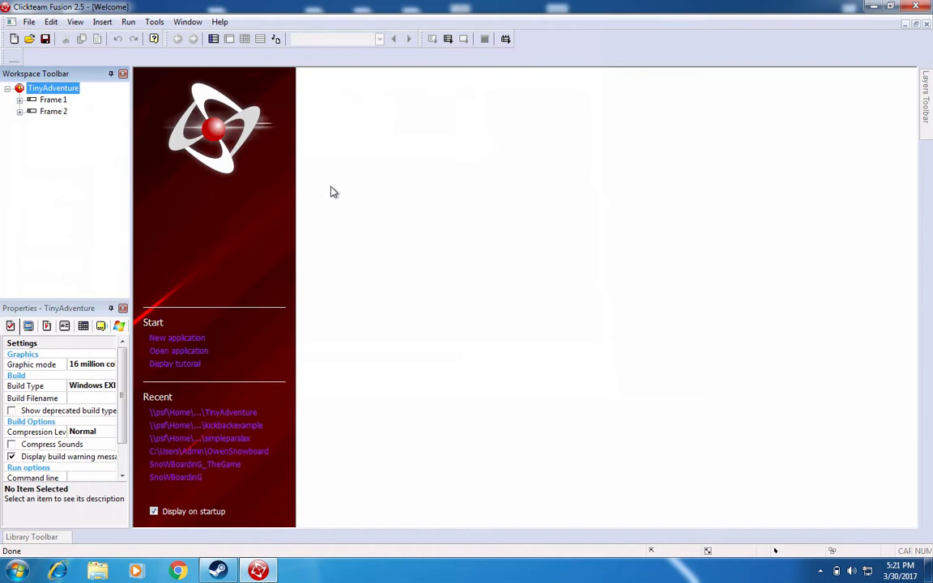
mouse_move(212, 205)
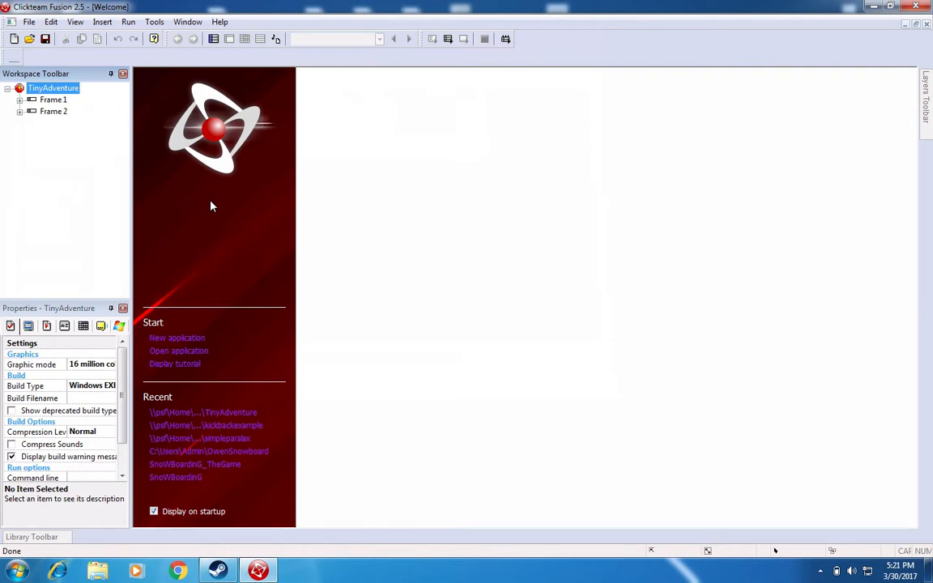
mouse_move(535, 182)
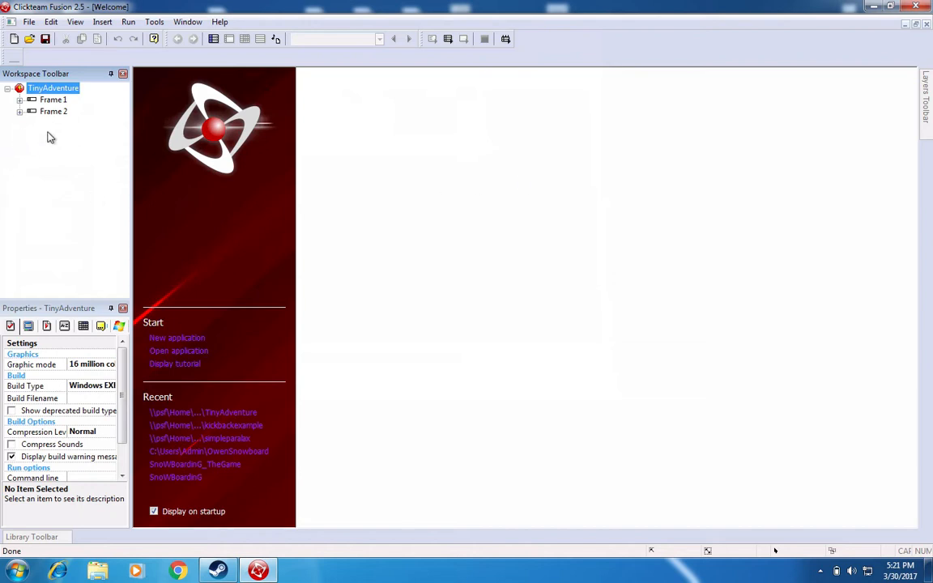
mouse_move(104, 128)
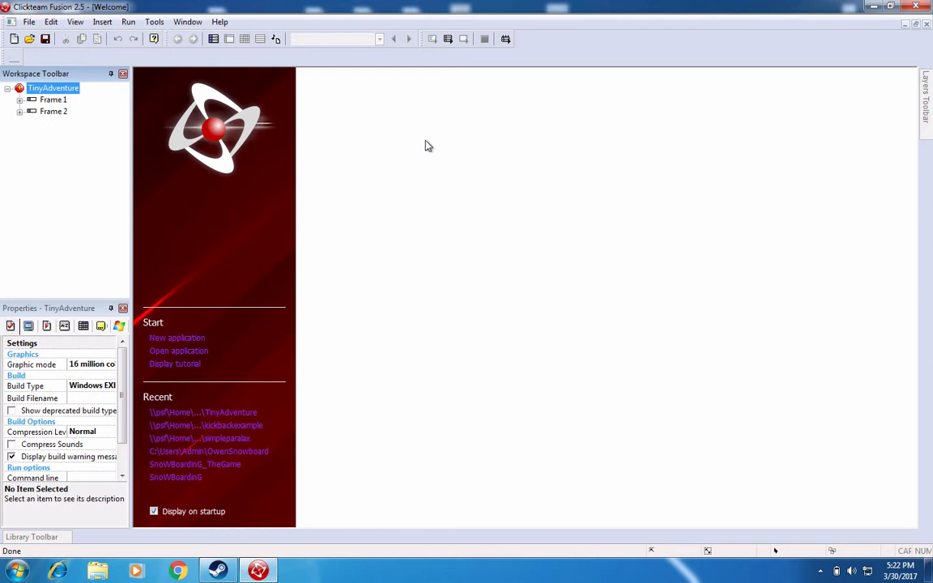
mouse_move(541, 142)
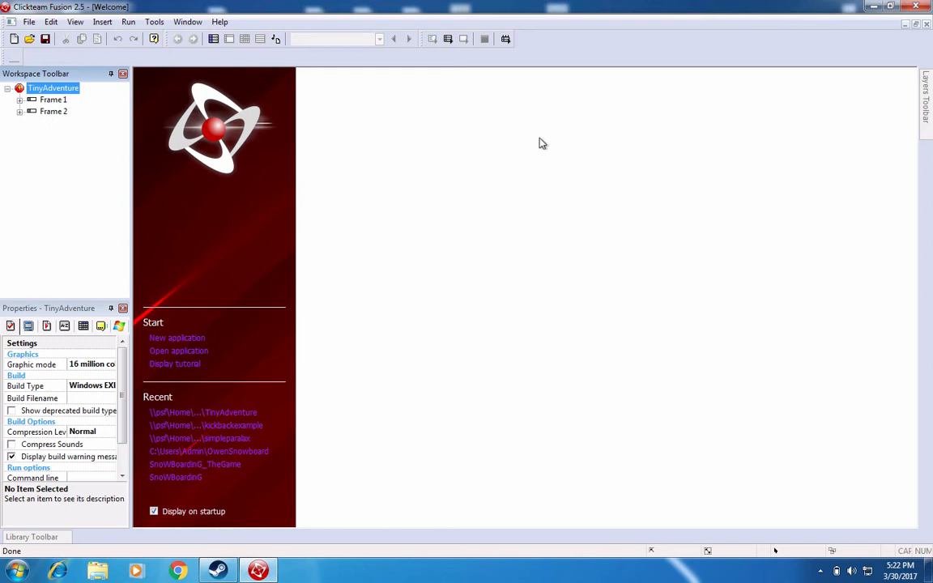
mouse_move(520, 152)
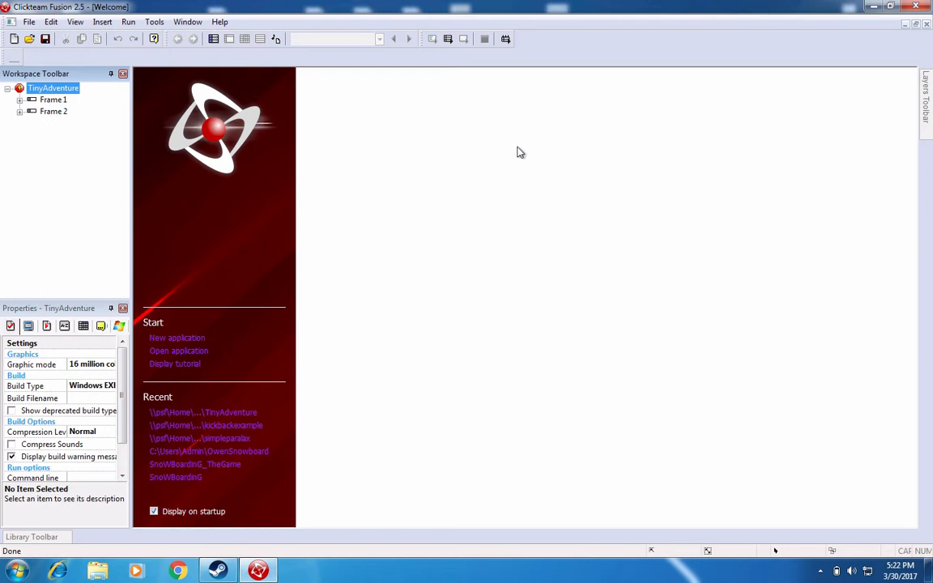
mouse_move(437, 257)
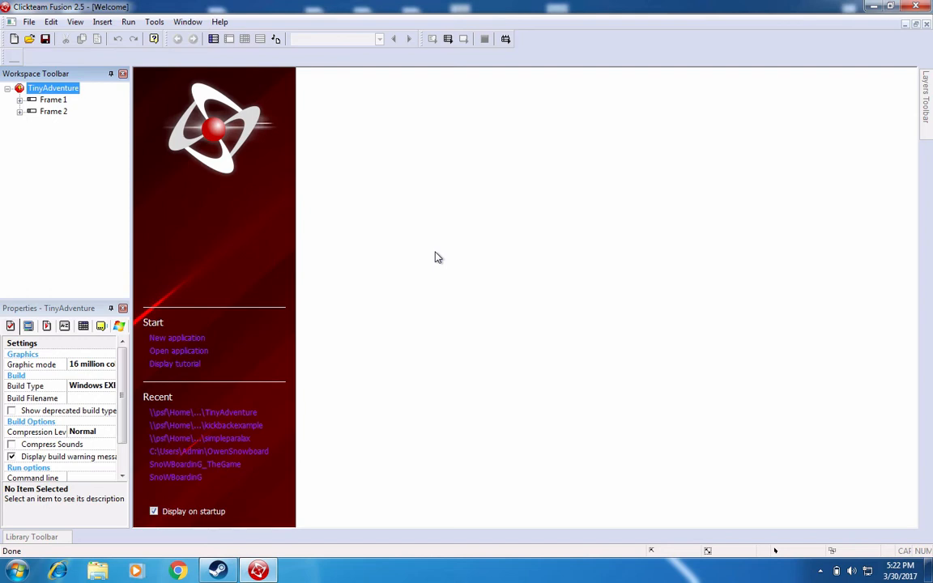
mouse_move(499, 227)
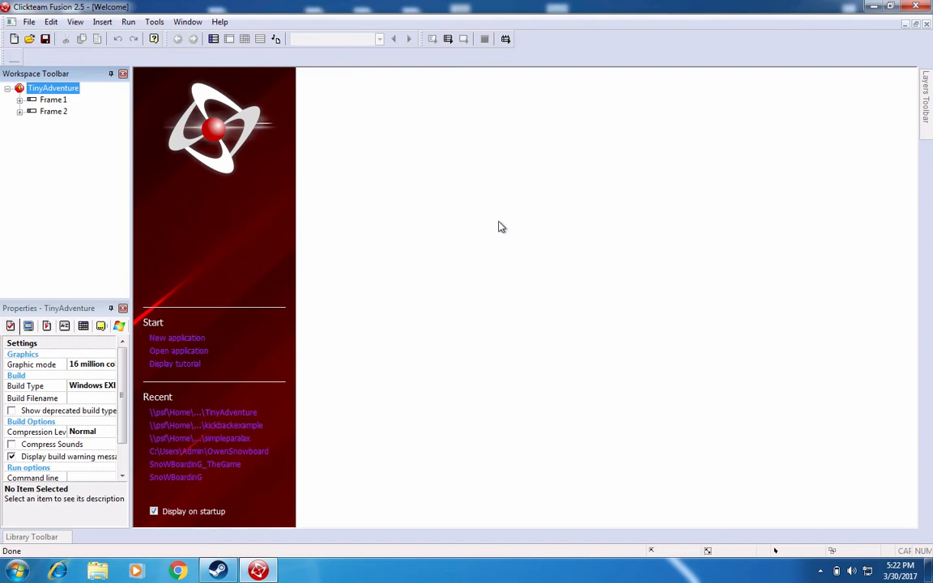
mouse_move(311, 295)
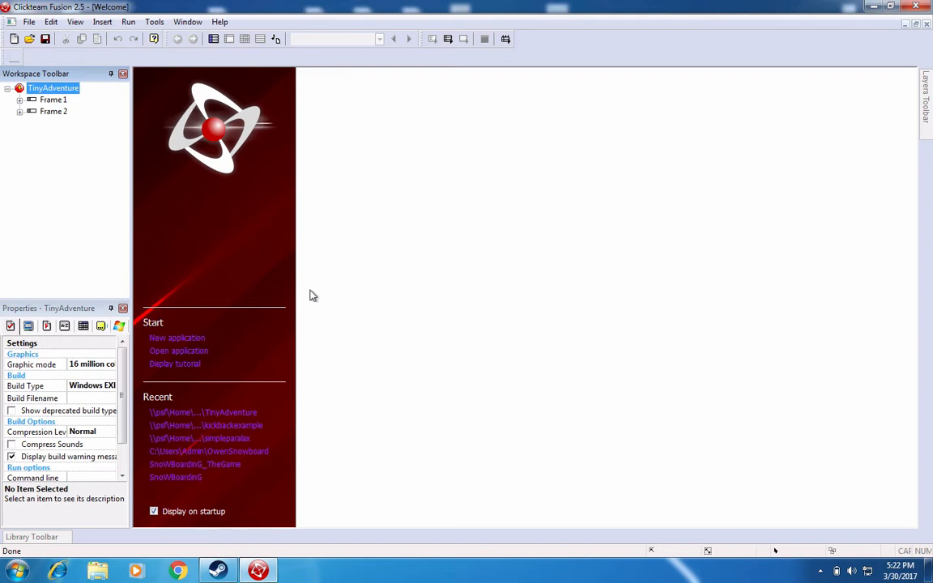
mouse_move(305, 301)
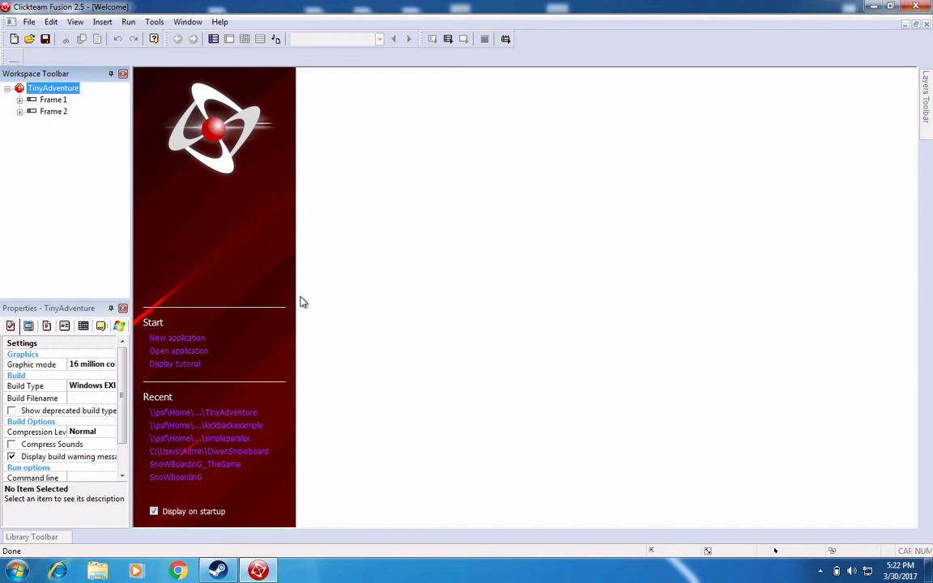
Expand Frame 1 and Frame 2 in the Workspace Toolbar and open Frame 2 in the editor
left_click(20, 99)
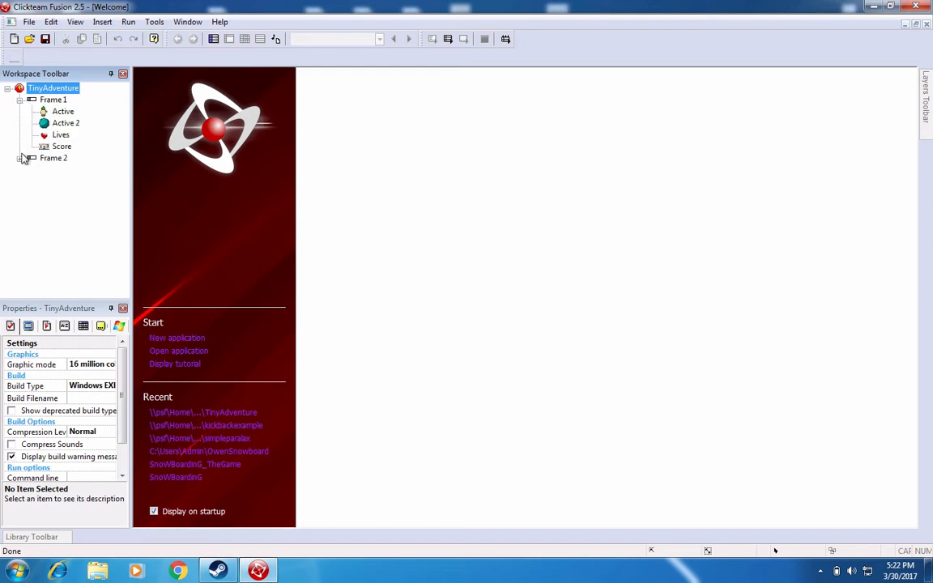
left_click(19, 159)
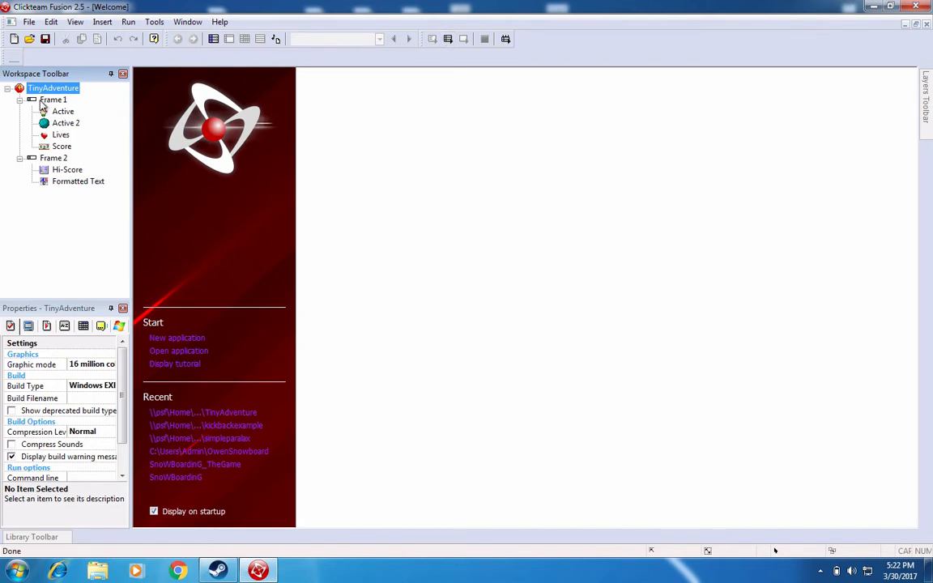
double_click(53, 98)
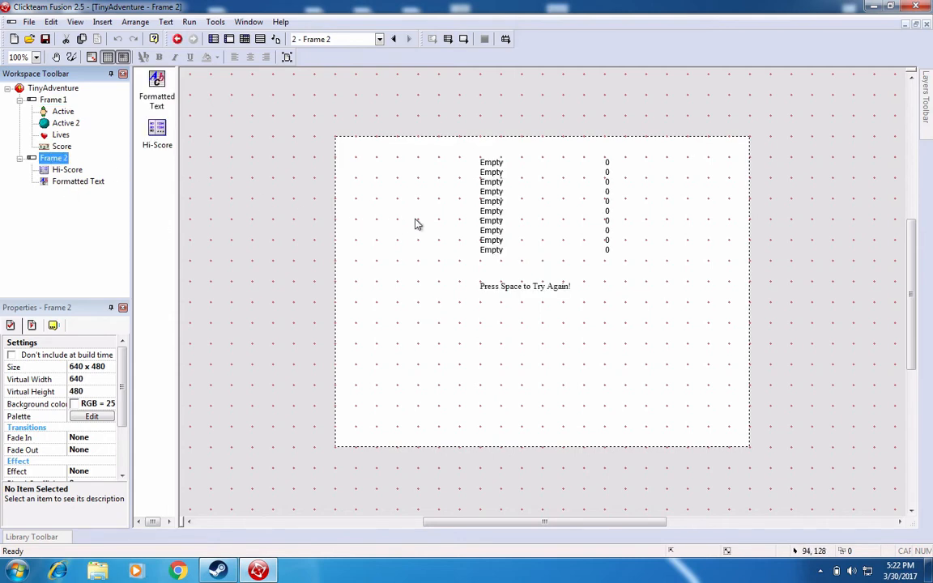
mouse_move(632, 307)
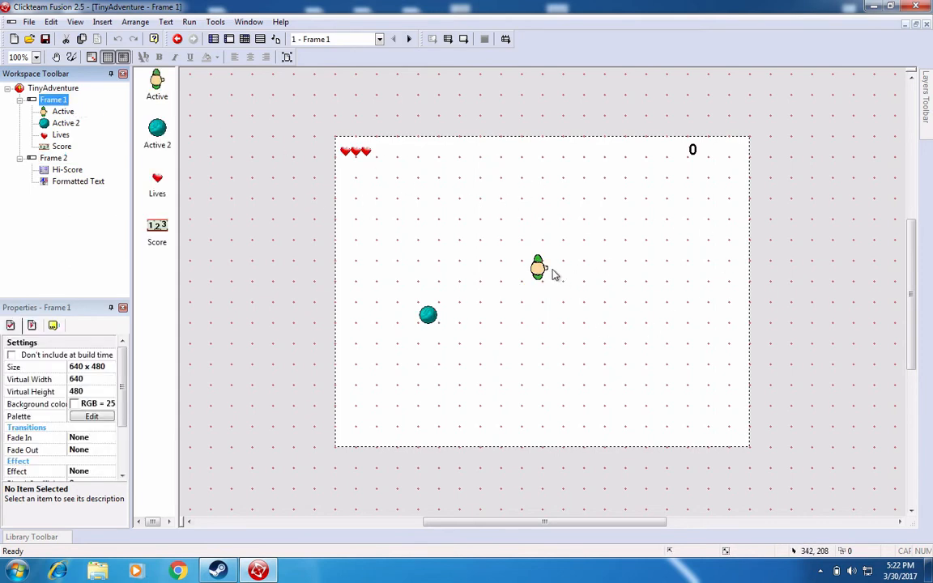
mouse_move(534, 291)
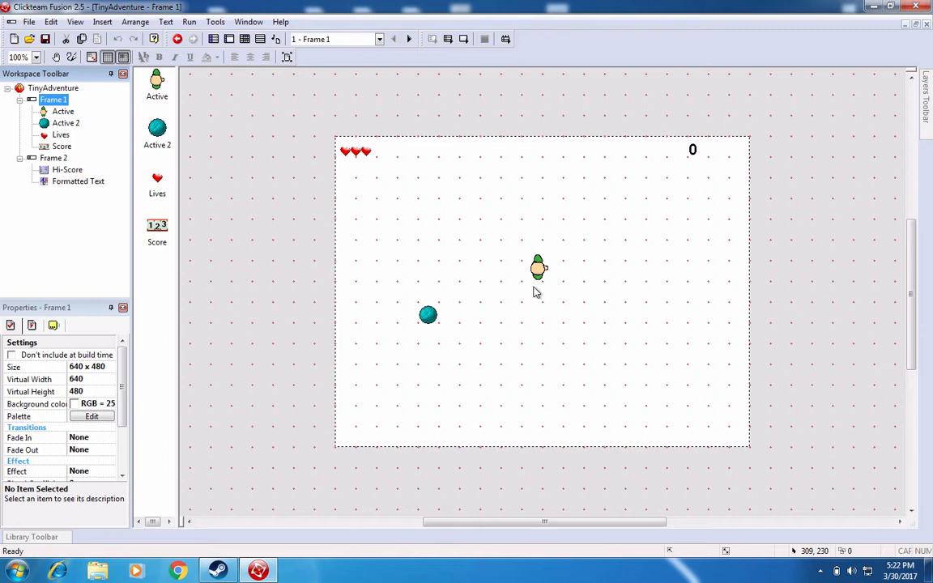
mouse_move(544, 292)
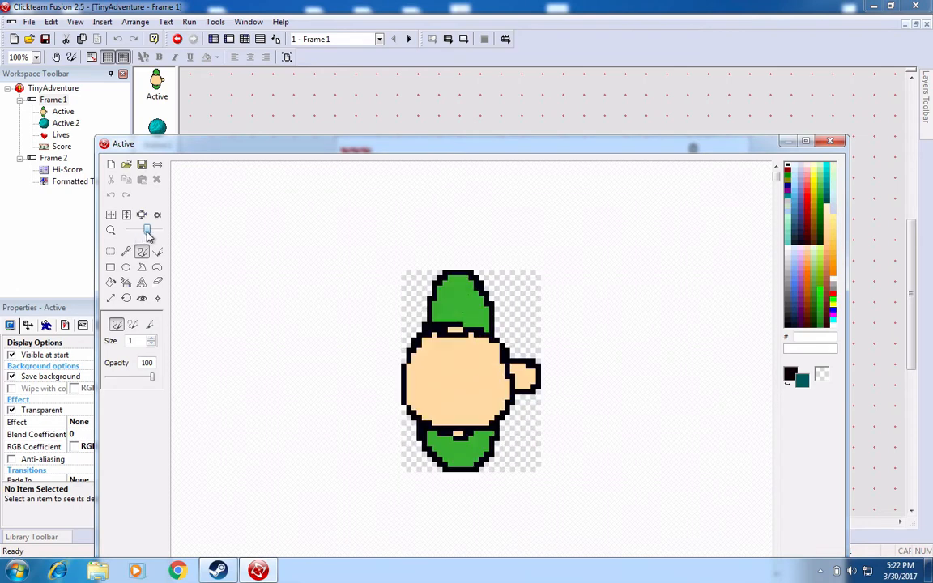
mouse_move(283, 153)
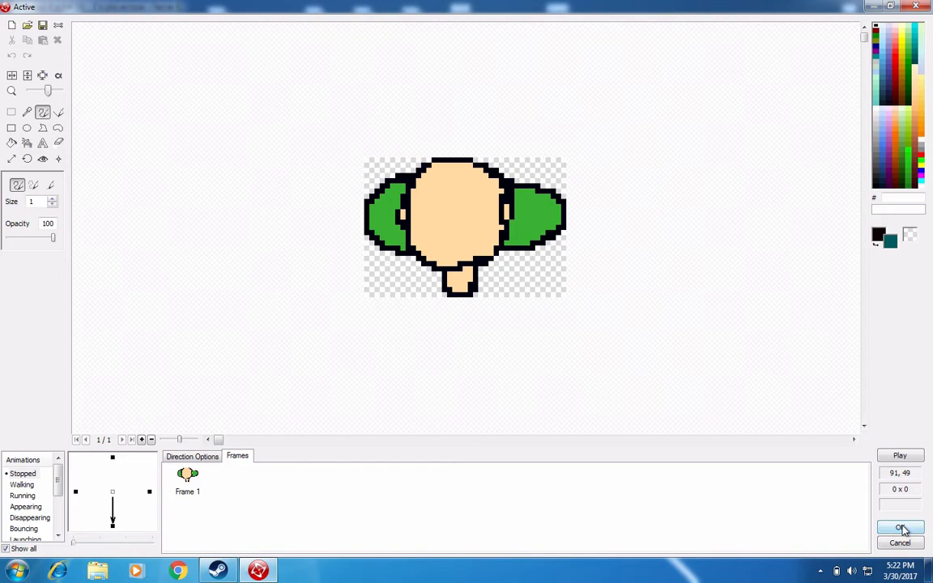
Close the player sprite editor, playtest Frame 1 for movement, then close the test game
left_click(901, 528)
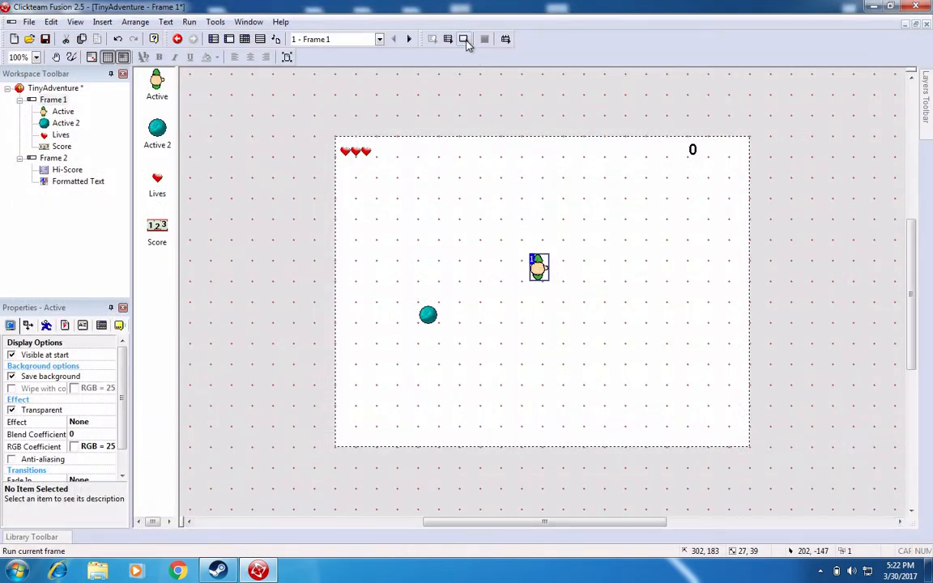
mouse_move(463, 39)
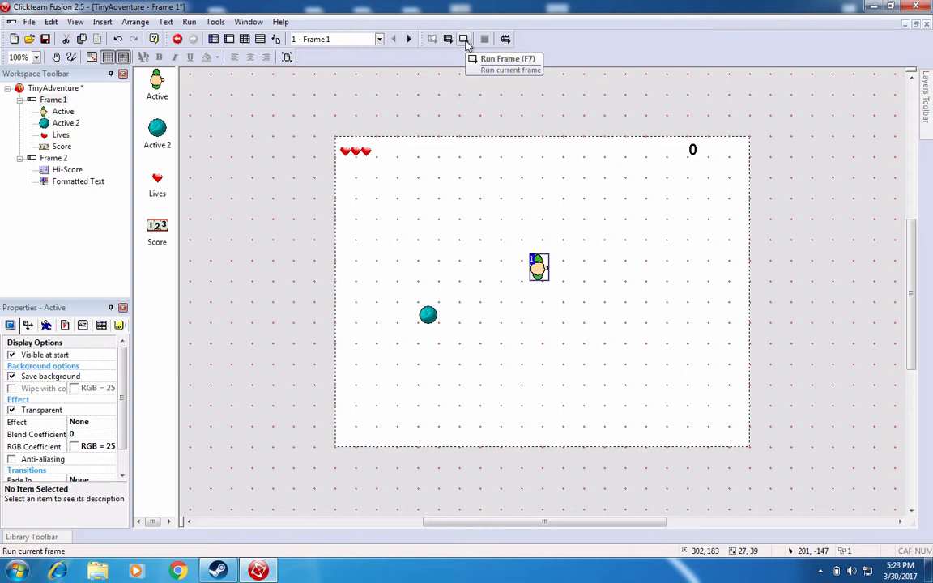
left_click(463, 39)
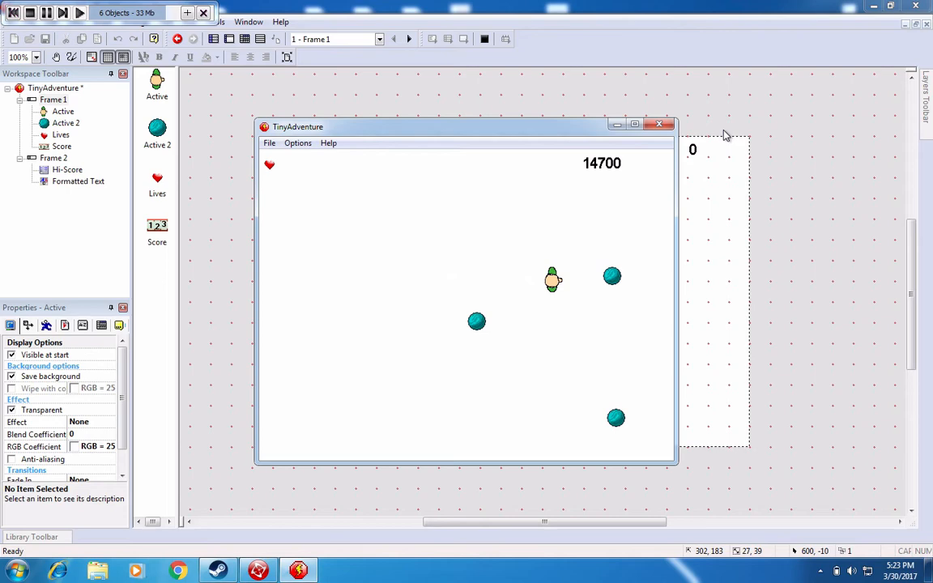
left_click(658, 123)
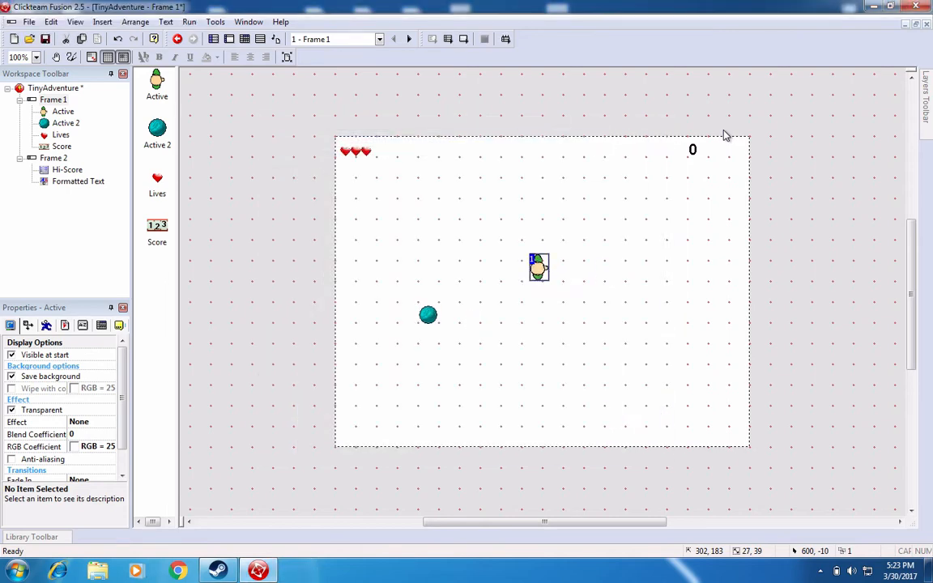
mouse_move(447, 39)
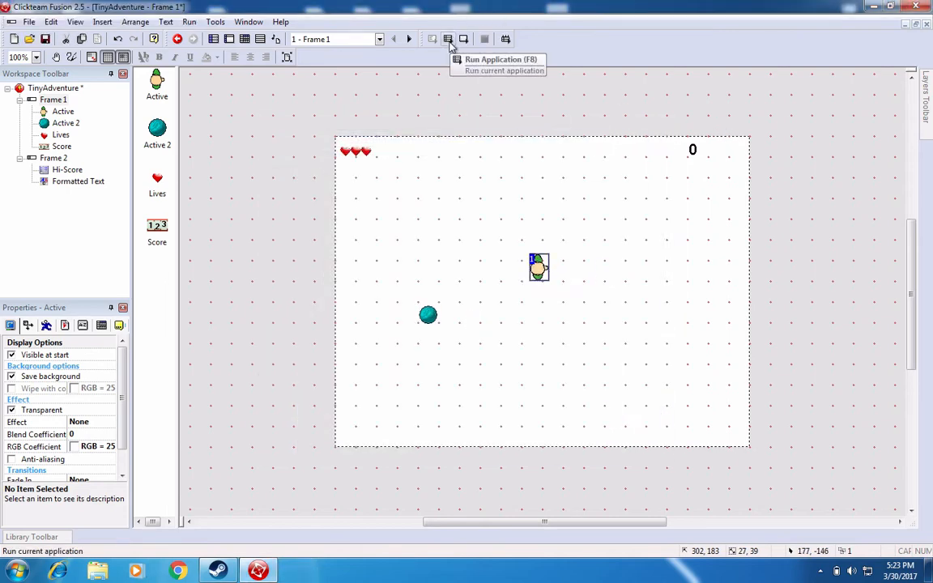
Run the whole application, then enter the name 'Owen' for the high score and submit it
left_click(447, 39)
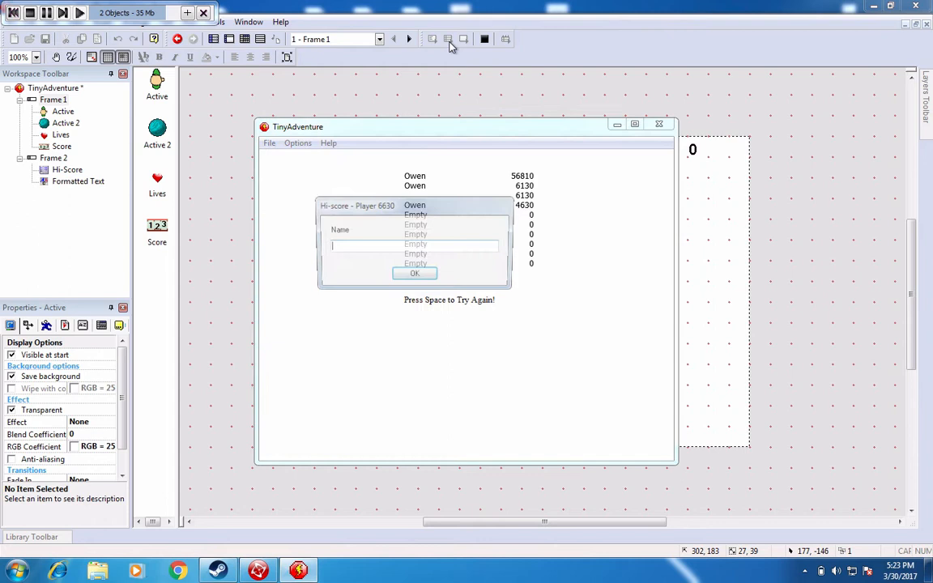
type("Owen")
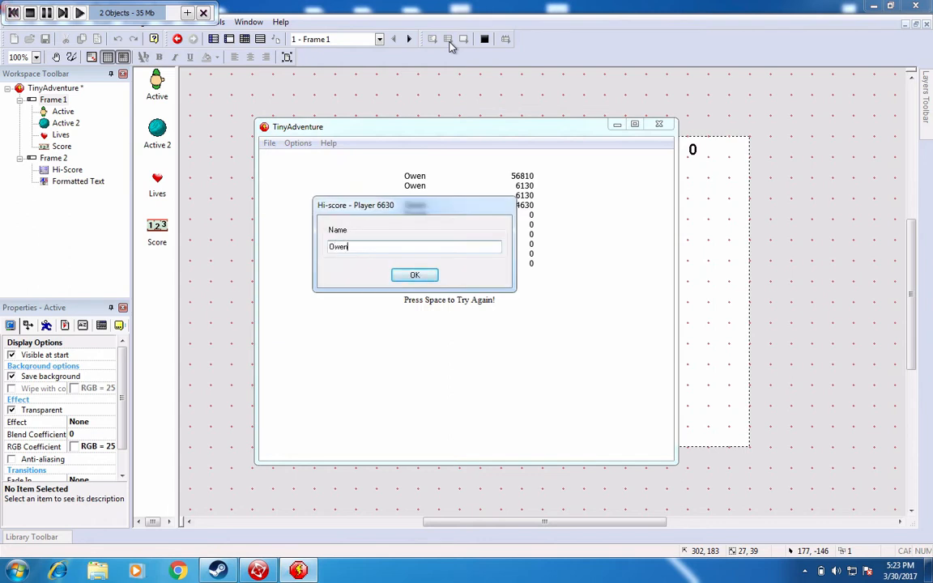
left_click(415, 275)
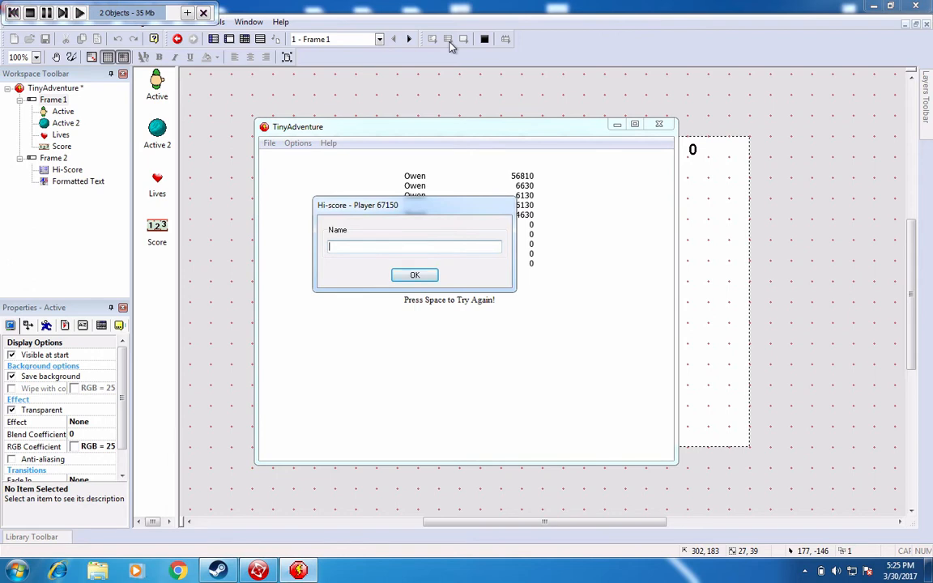
Submit the 67150 high score, play another round, enter 'Owen' again and stop the test
left_click(414, 275)
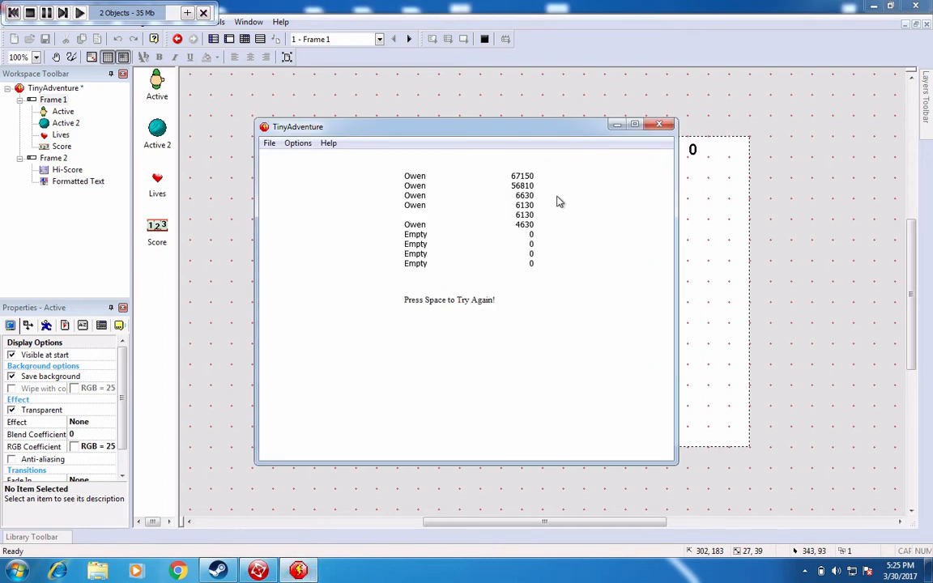
key("space")
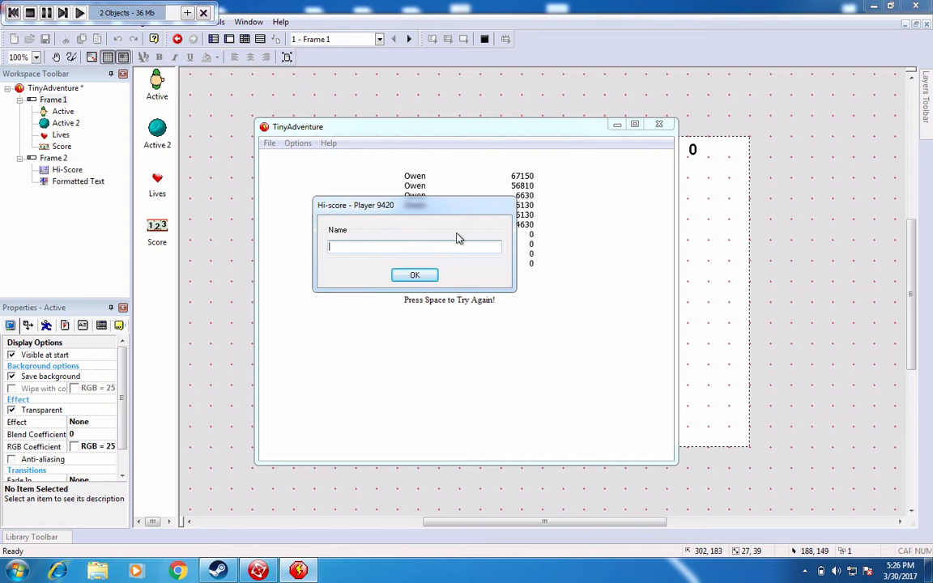
type("Owen")
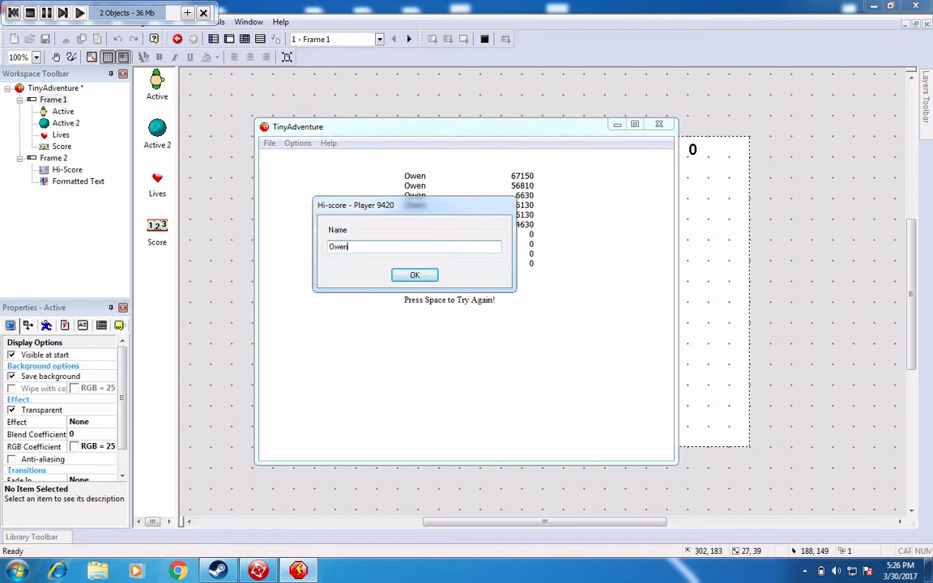
left_click(415, 276)
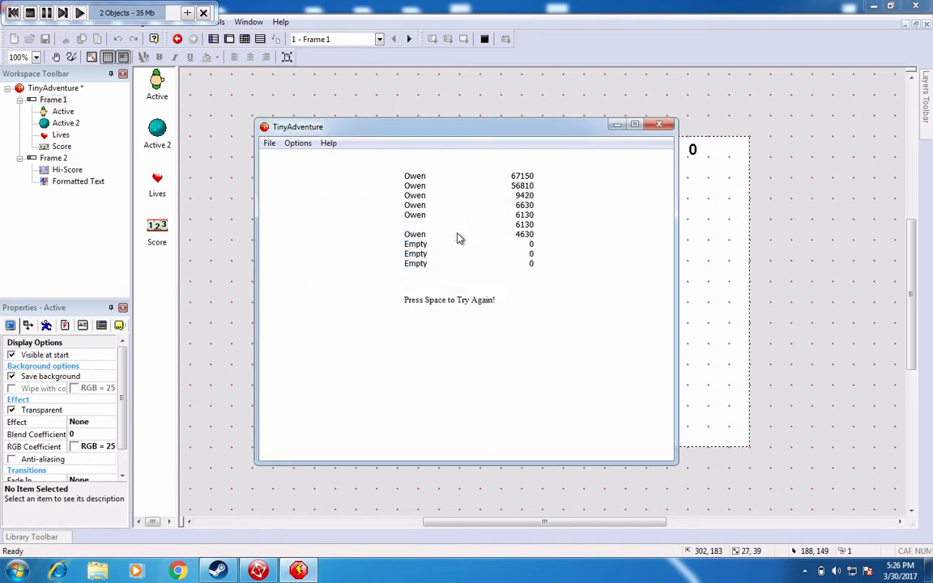
key("space")
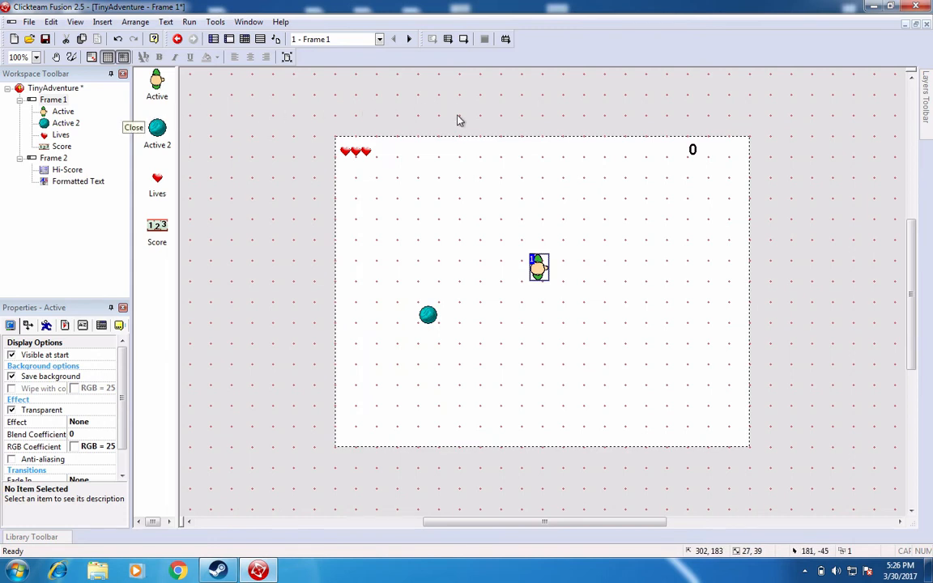
mouse_move(251, 136)
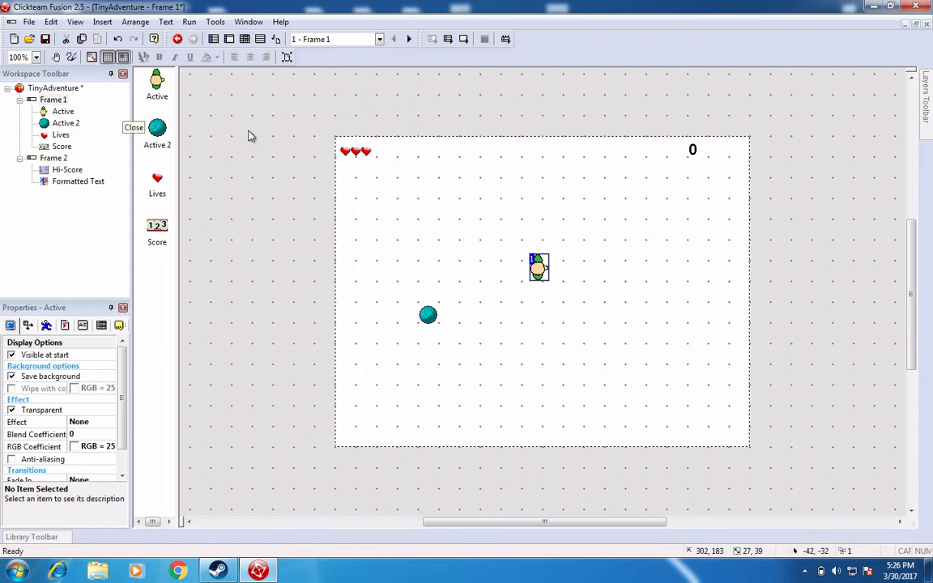
mouse_move(115, 137)
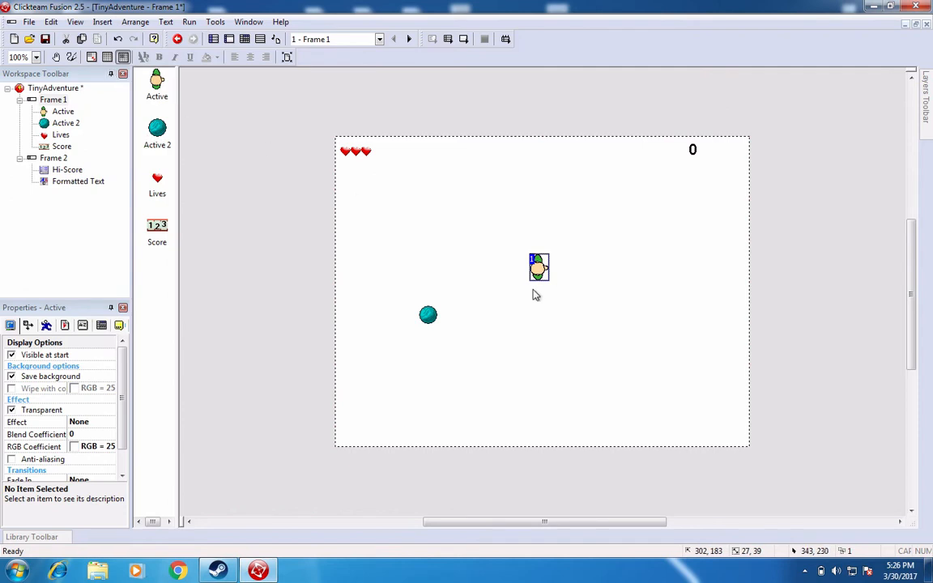
mouse_move(655, 366)
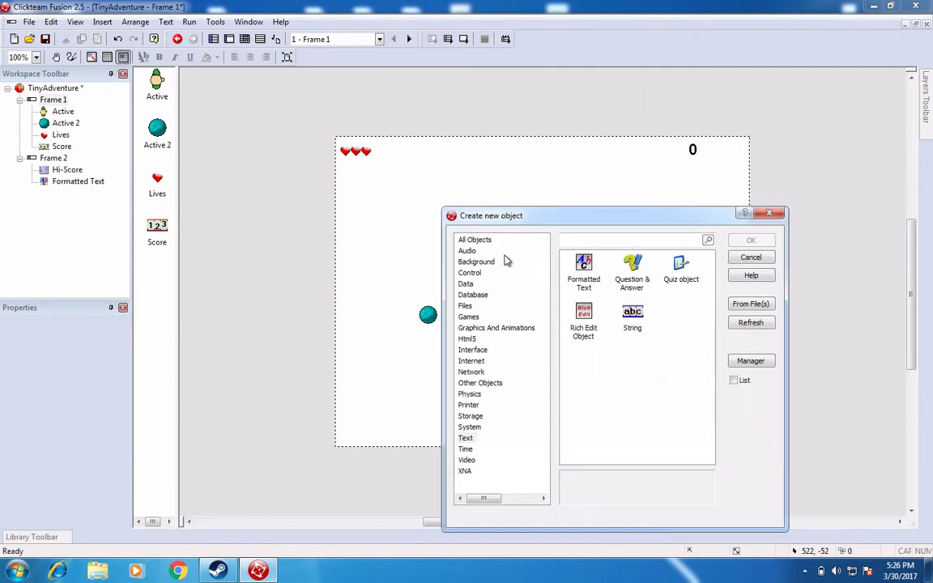
Show all object types and create a new Active object for Frame 1
left_click(474, 240)
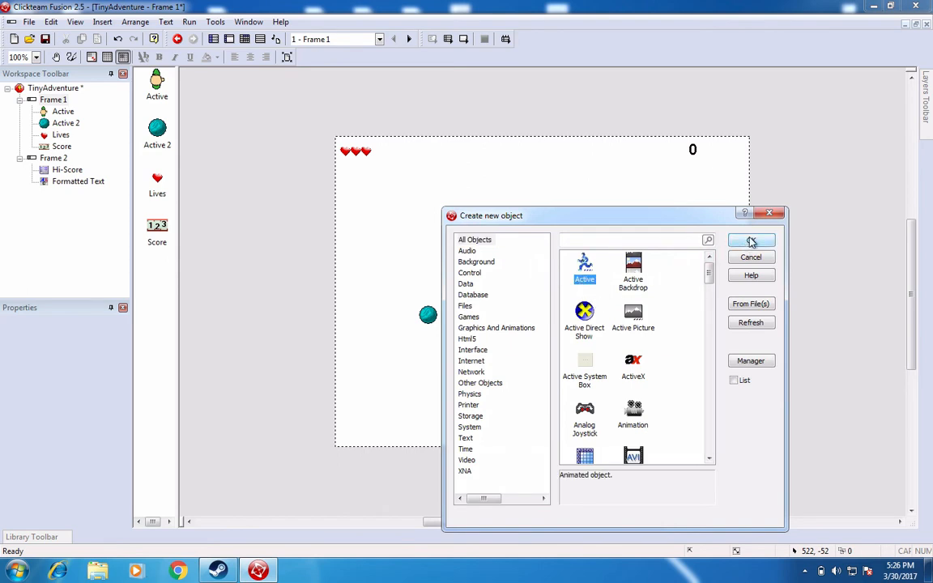
left_click(750, 239)
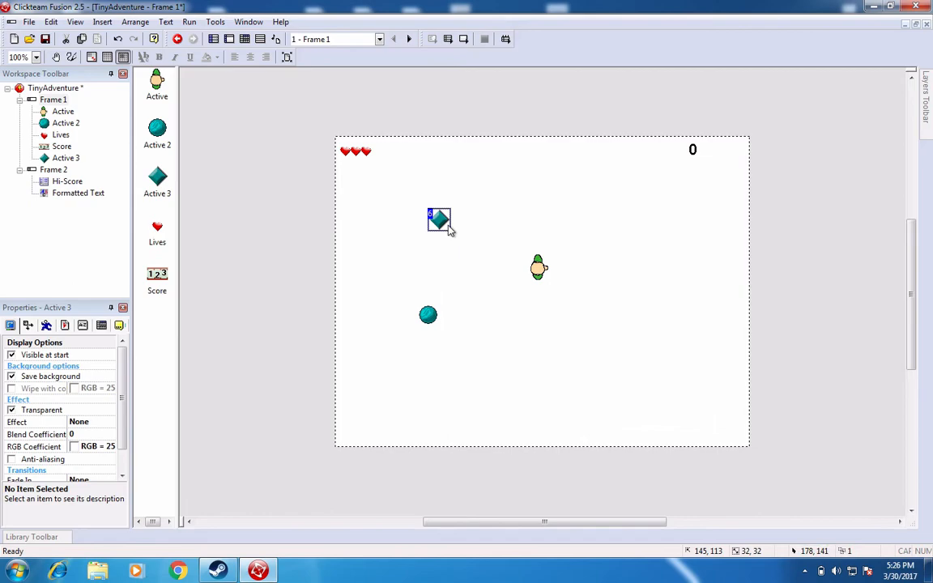
Edit Active 3's picture into a yellow-filled circle with a freehand face and accept it
right_click(439, 220)
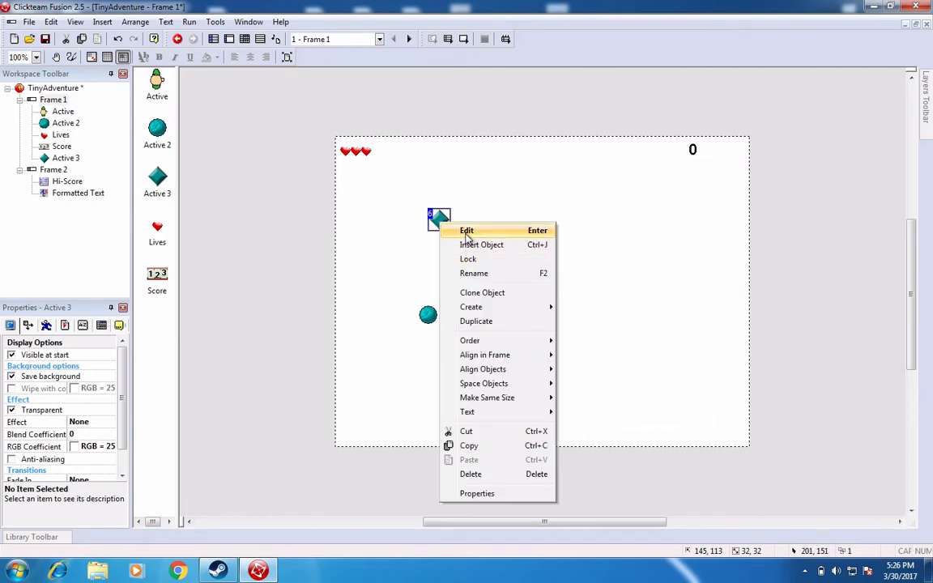
left_click(467, 230)
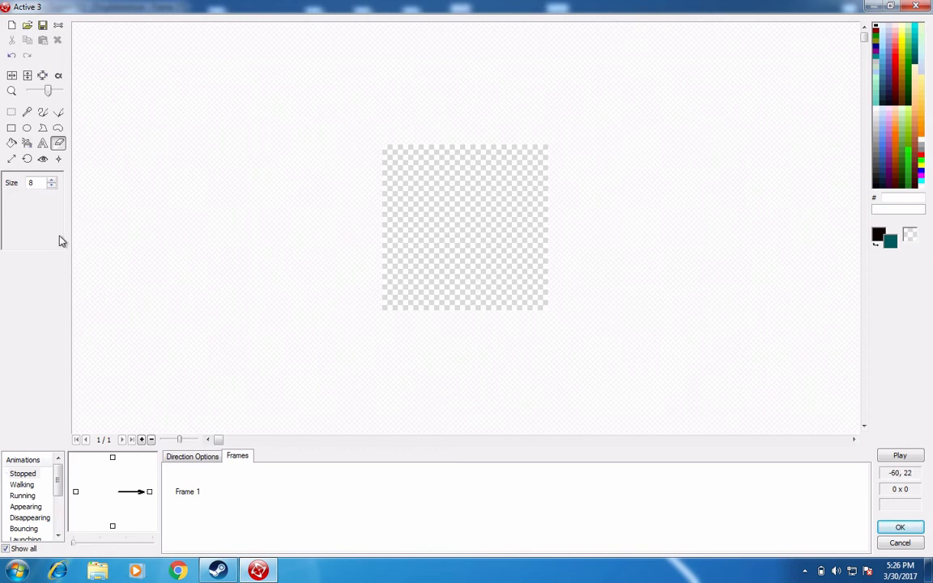
mouse_move(26, 128)
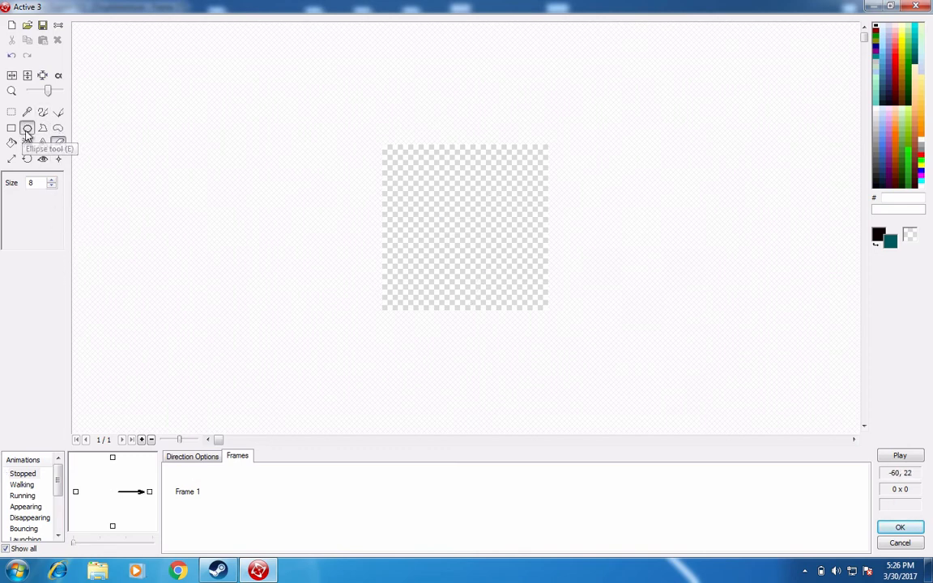
left_click_drag(383, 149, 547, 311)
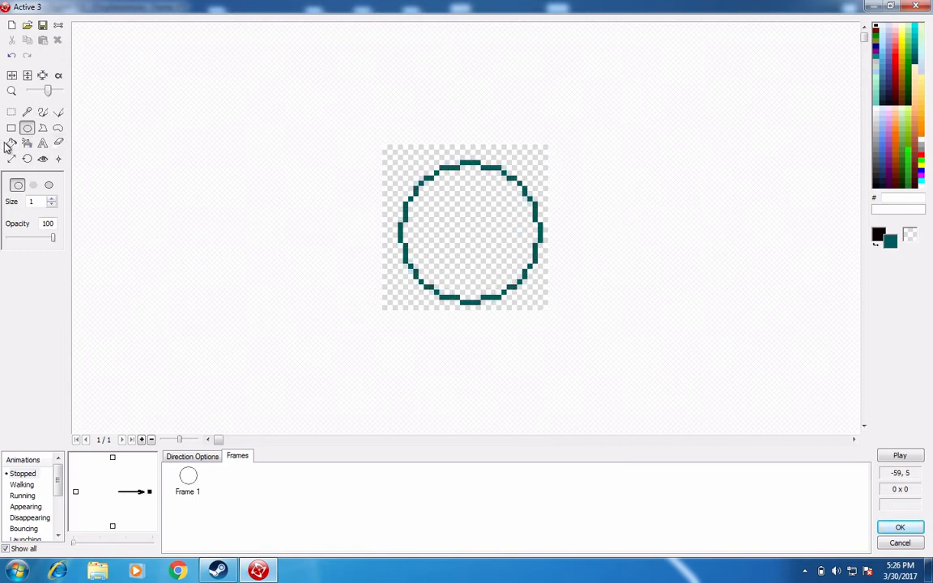
left_click(11, 142)
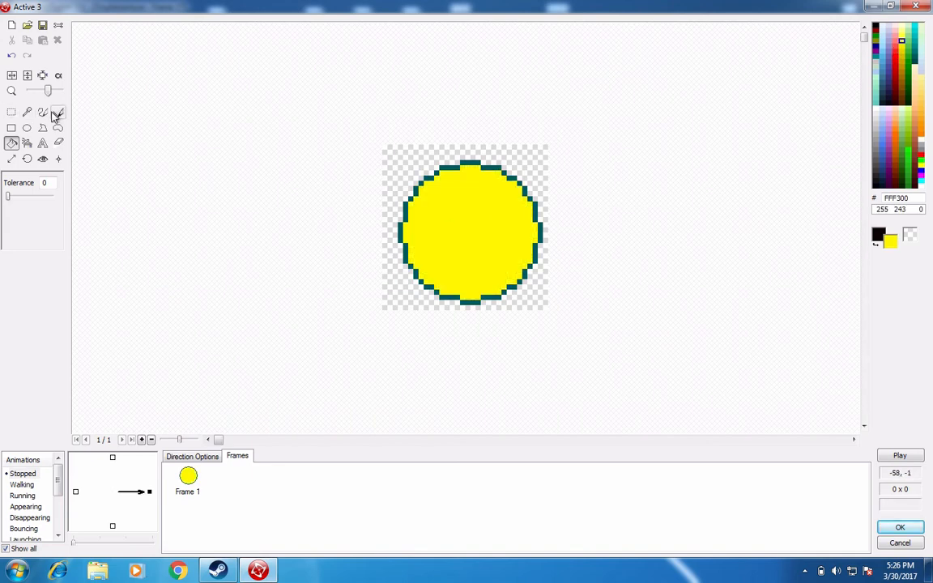
left_click(43, 114)
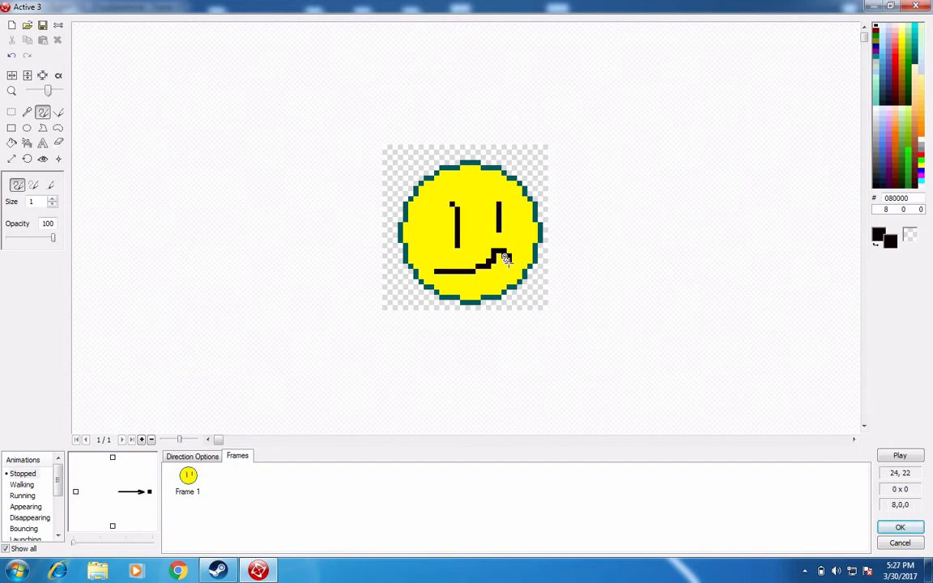
left_click(901, 528)
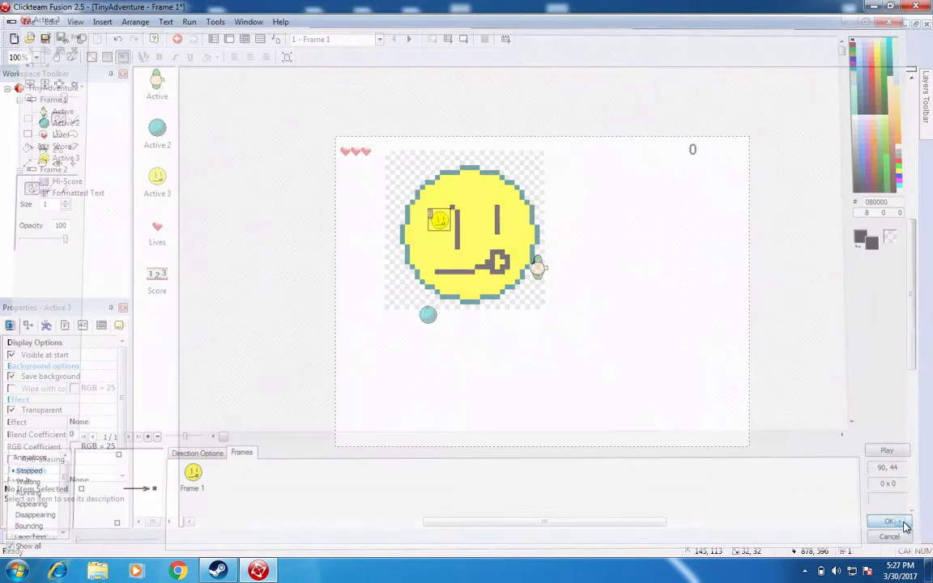
left_click(889, 521)
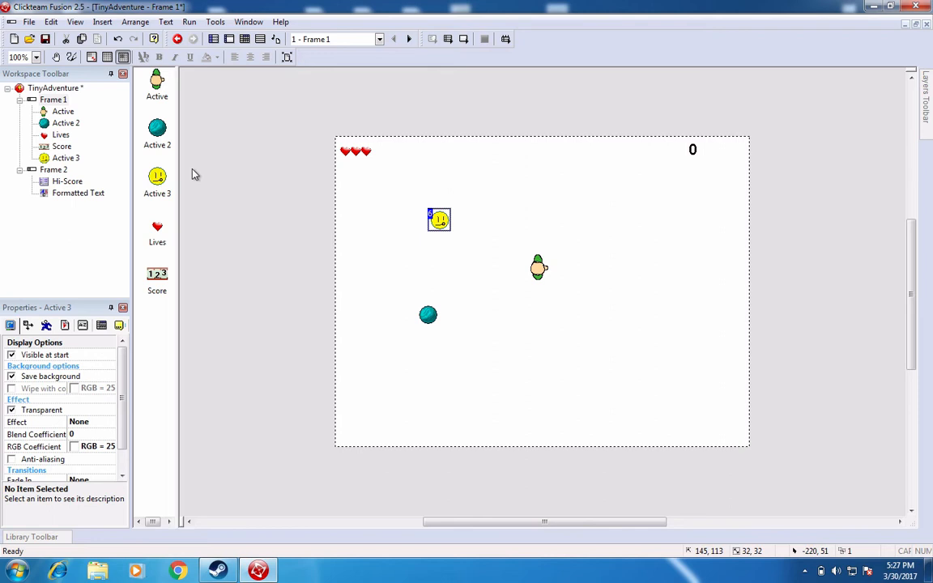
mouse_move(68, 363)
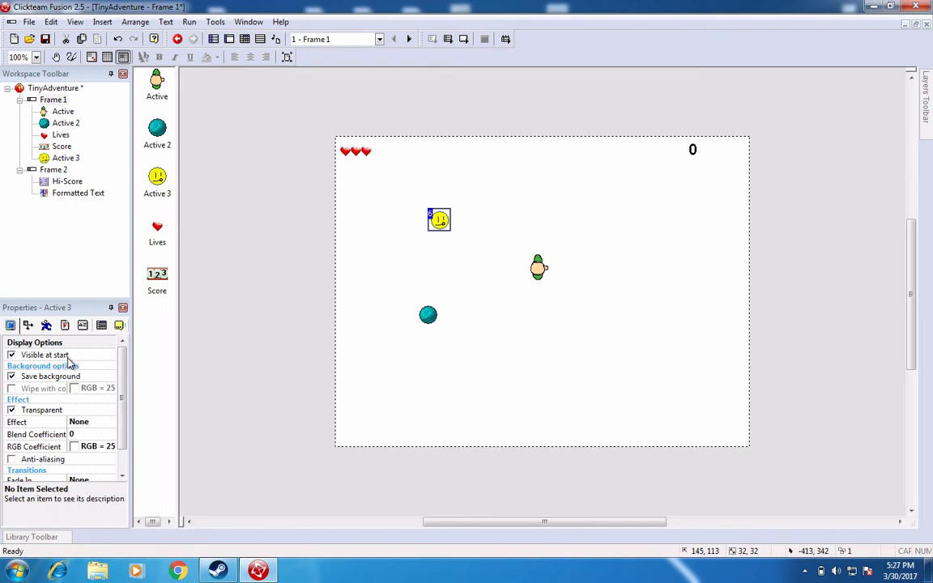
mouse_move(418, 191)
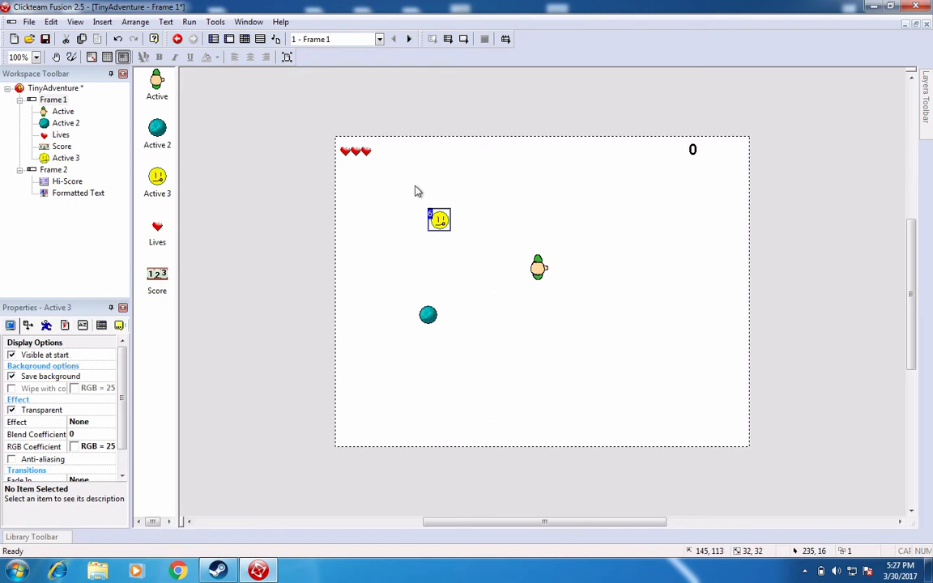
Set the smiley object's movement type to Mouse Controlled in its Movement properties
left_click(27, 324)
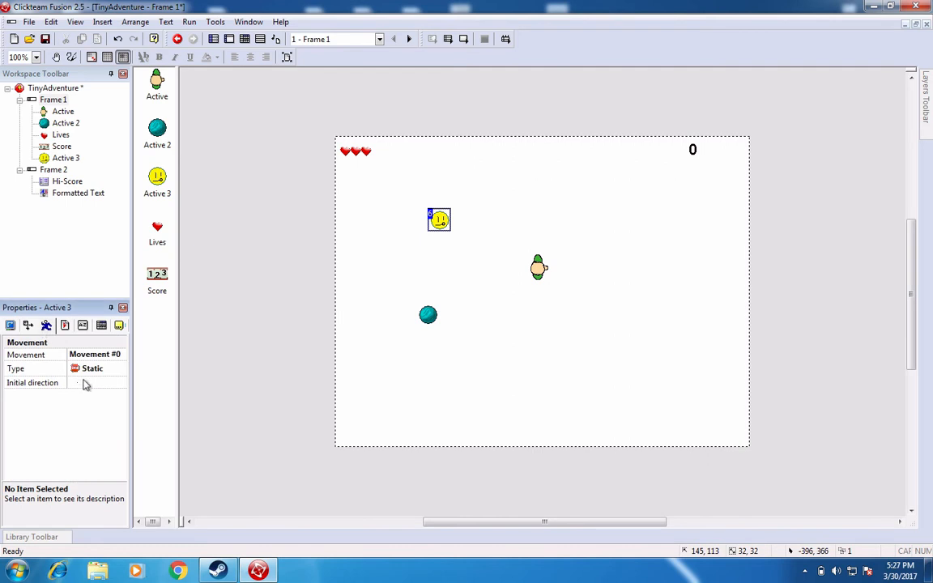
mouse_move(87, 361)
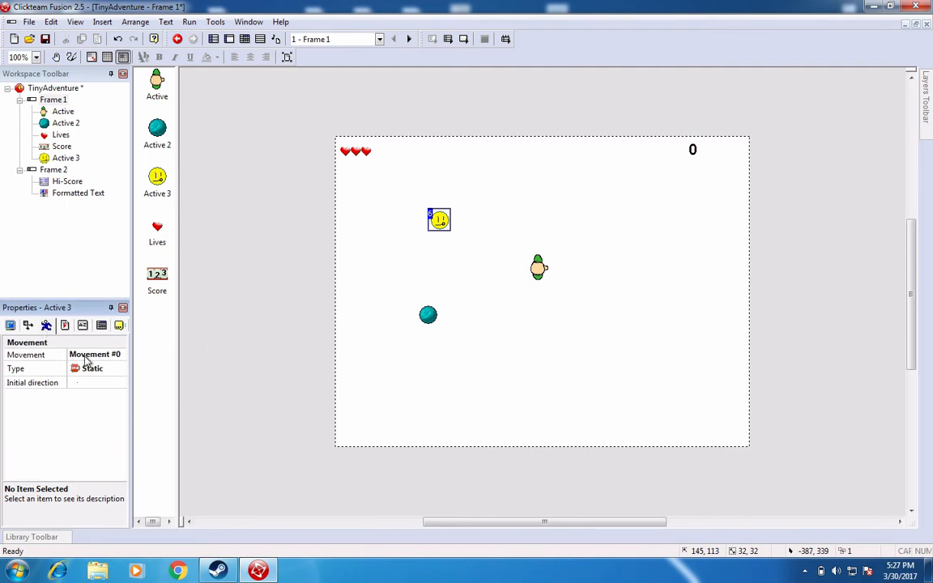
left_click(120, 370)
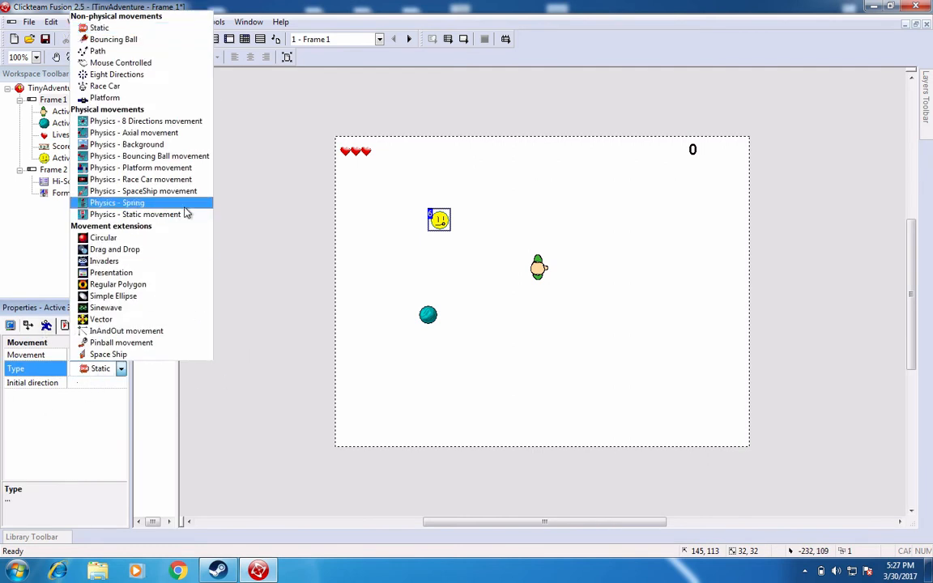
left_click(120, 61)
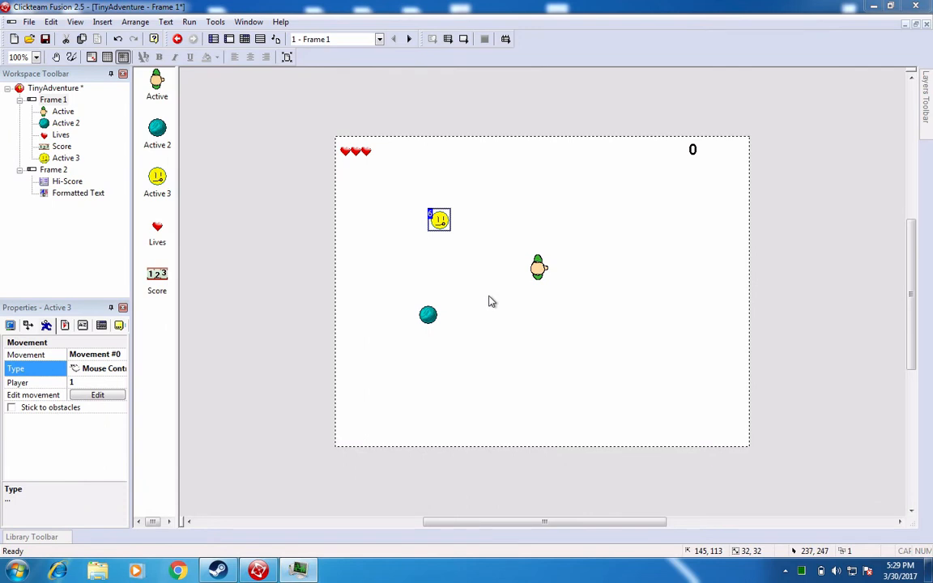
mouse_move(502, 308)
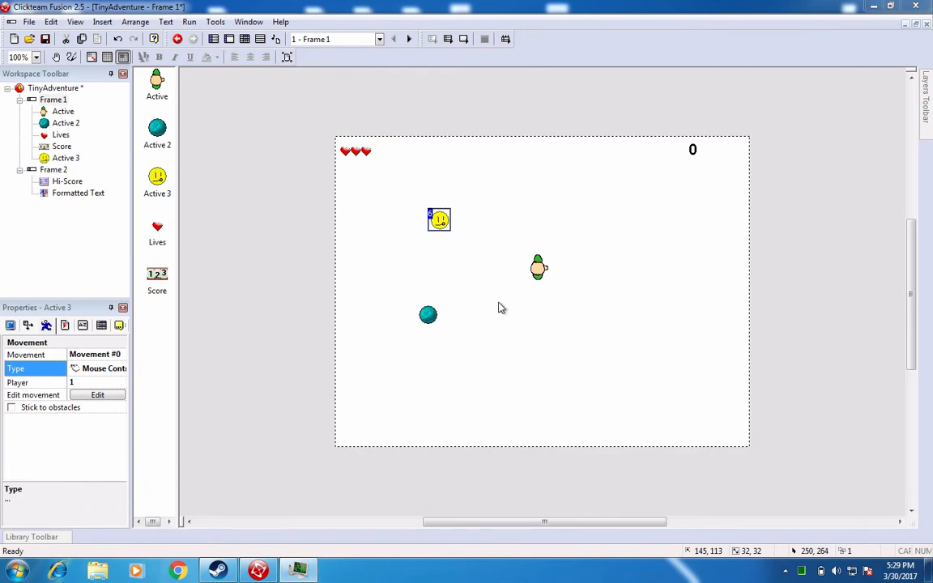
mouse_move(544, 308)
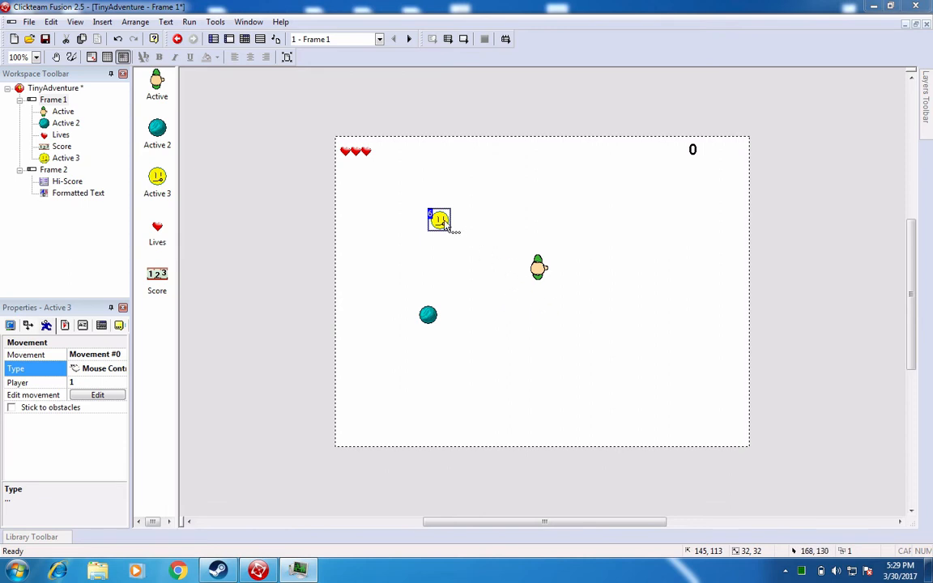
right_click(439, 219)
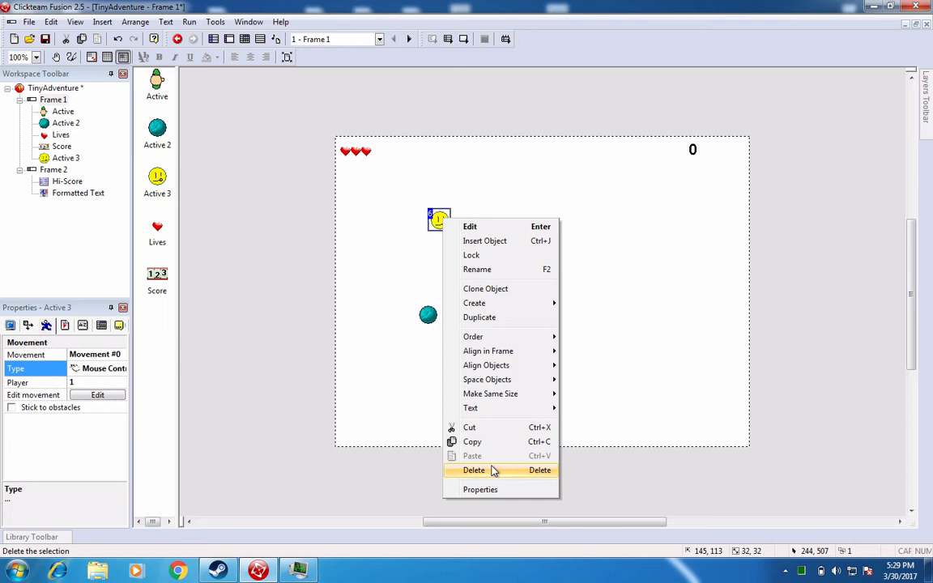
Delete the smiley, make the player Mouse Controlled and playtest the current frame
left_click(473, 470)
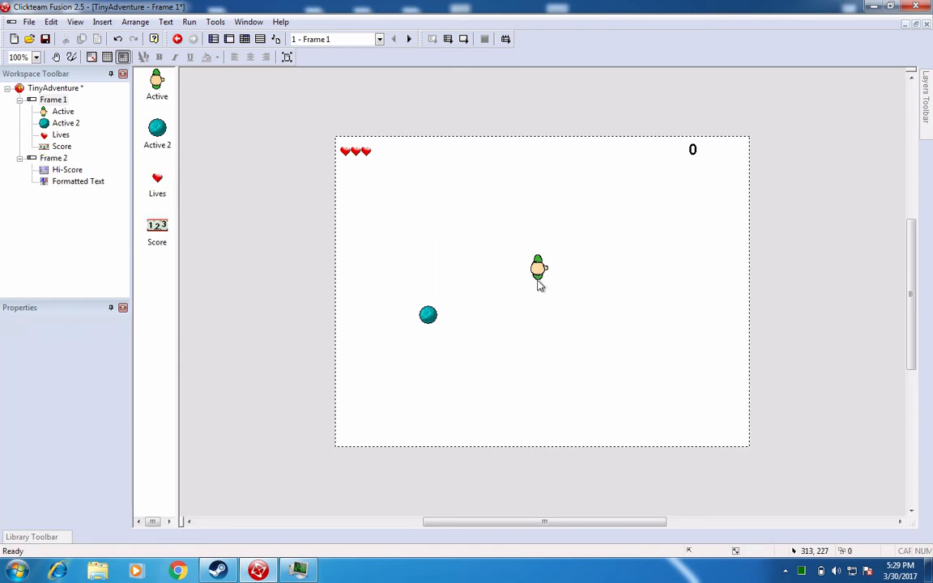
left_click(538, 269)
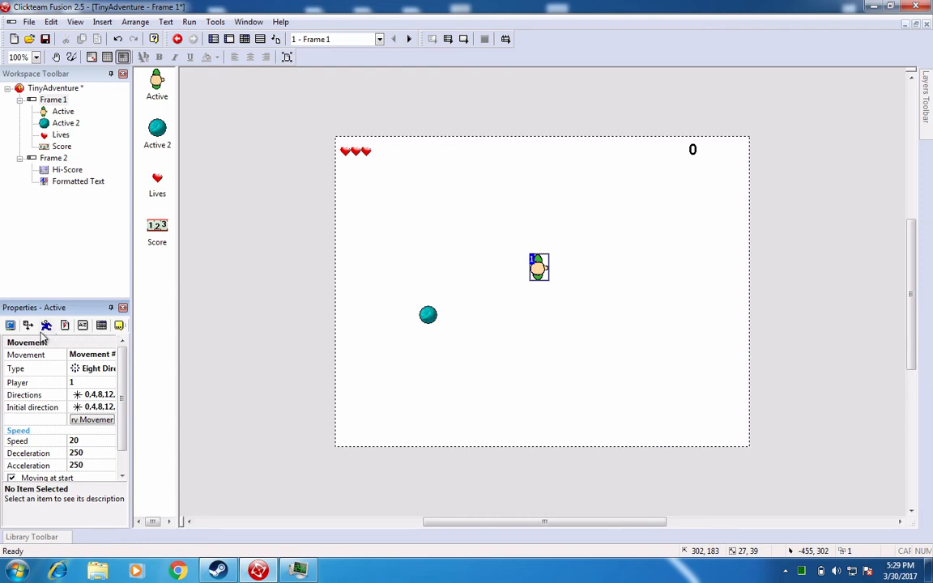
left_click(110, 369)
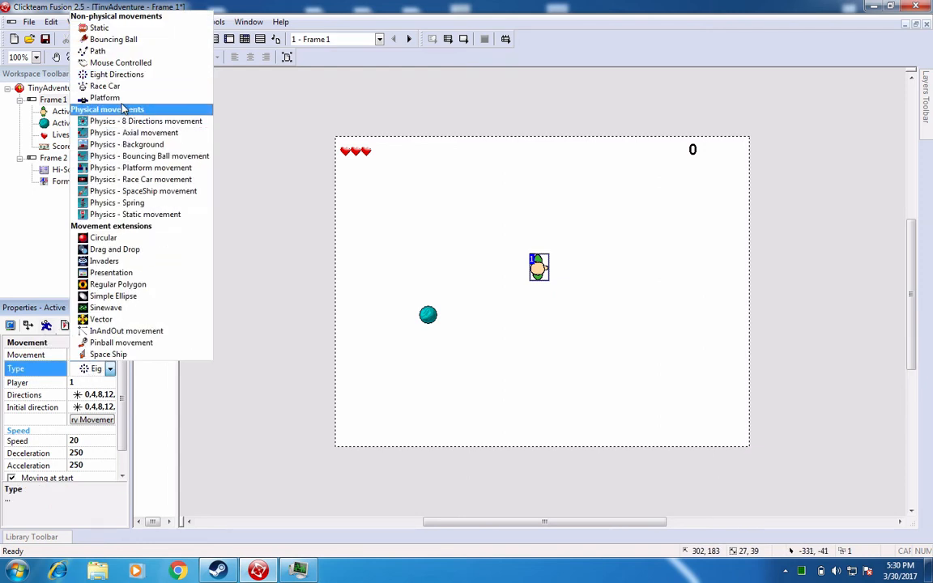
left_click(120, 62)
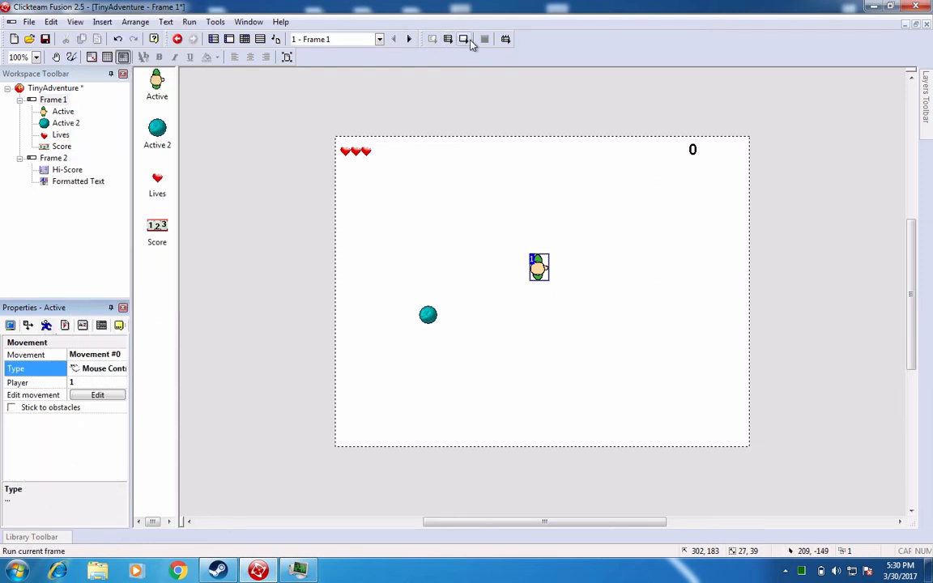
left_click(463, 39)
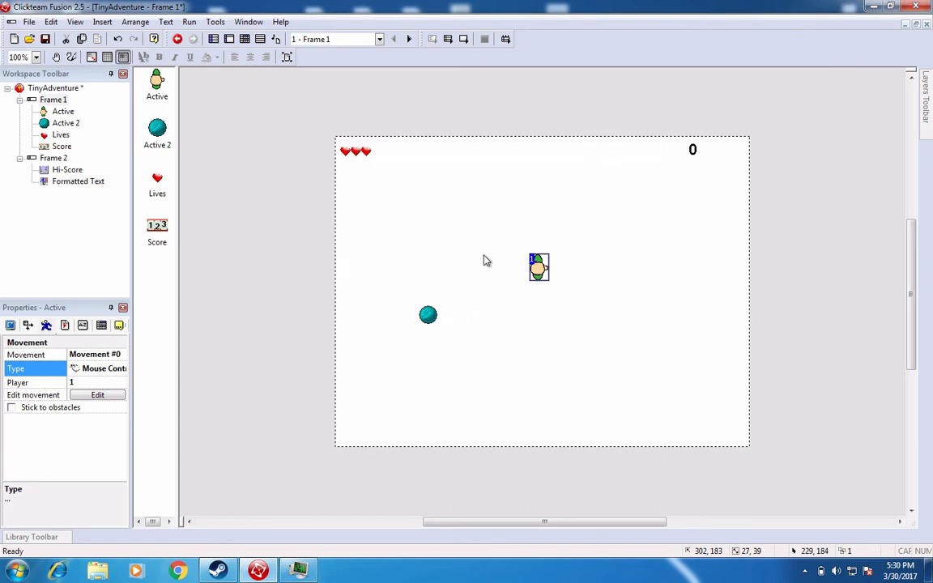
Remove the diamond object from Frame 1, leaving Active, Active 2, Lives and Score
left_click(120, 369)
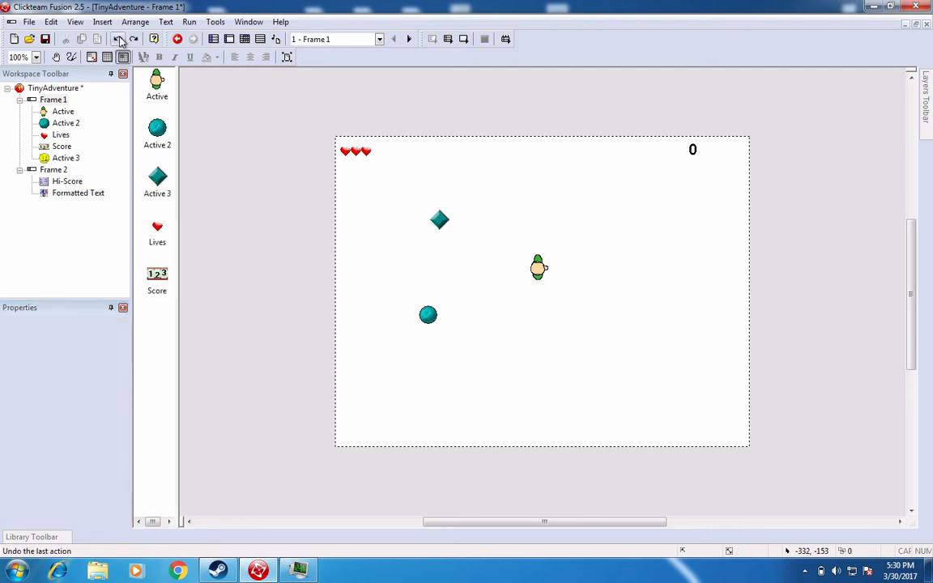
left_click(537, 269)
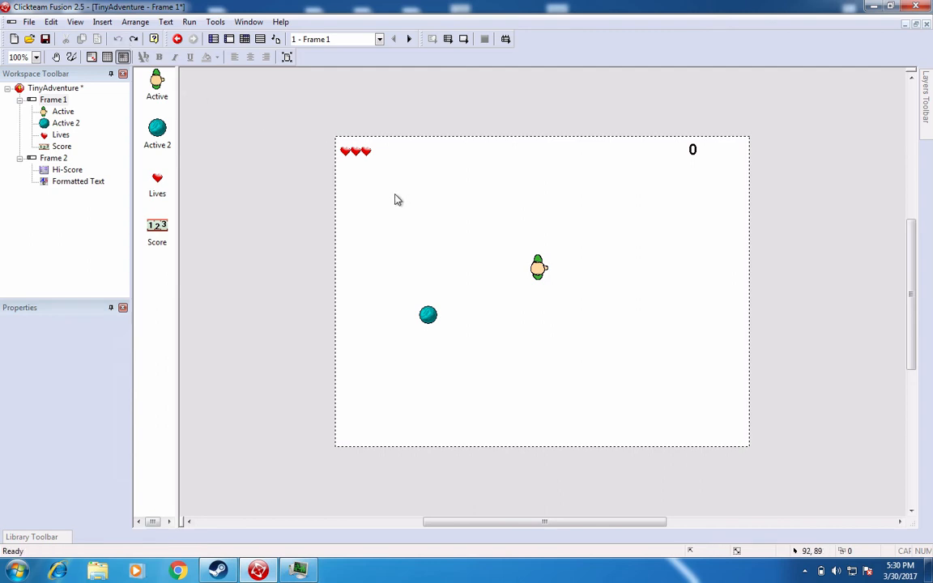
left_click(538, 267)
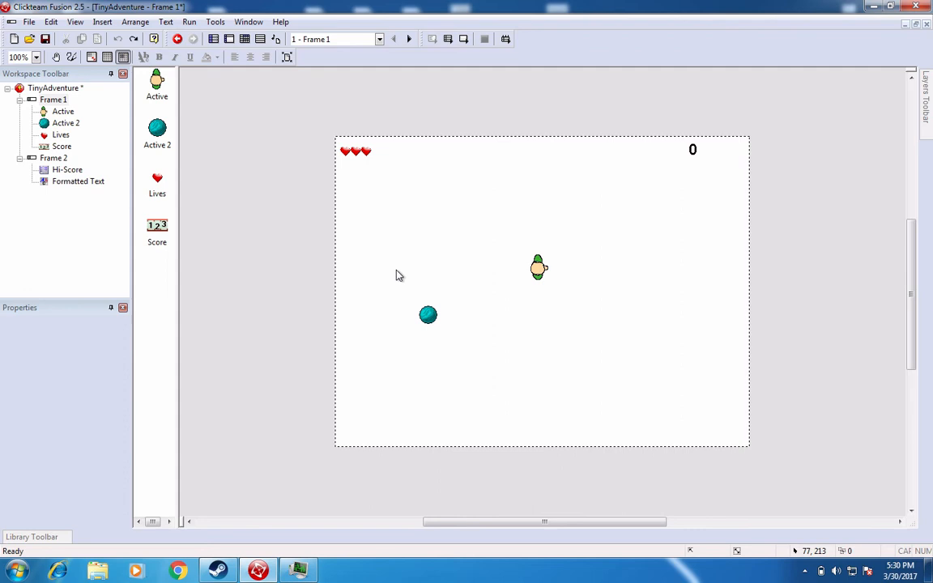
mouse_move(293, 183)
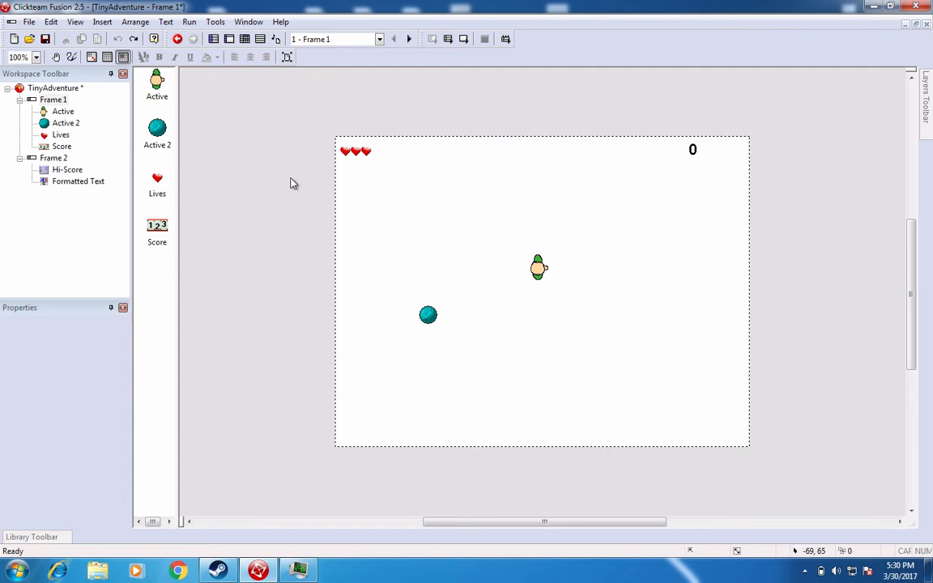
mouse_move(389, 175)
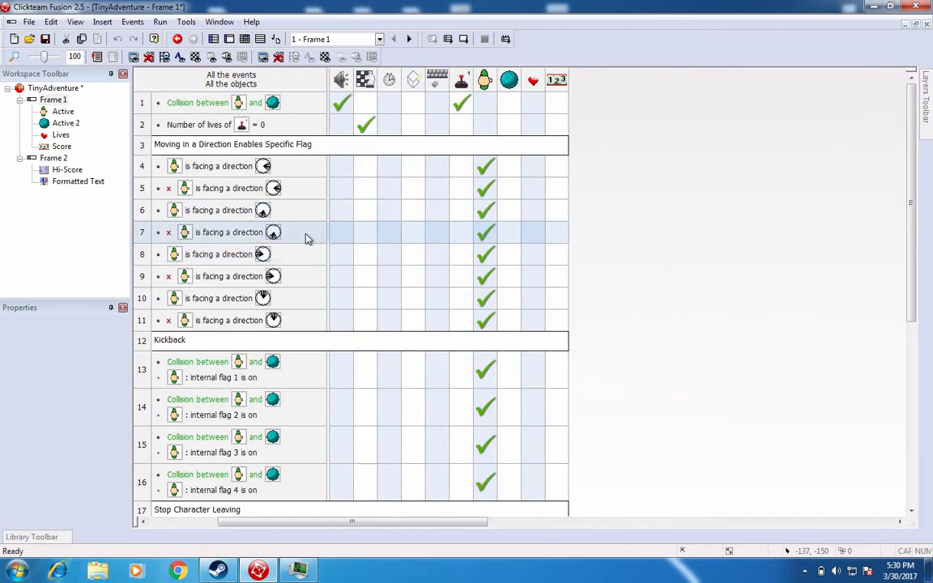
mouse_move(388, 79)
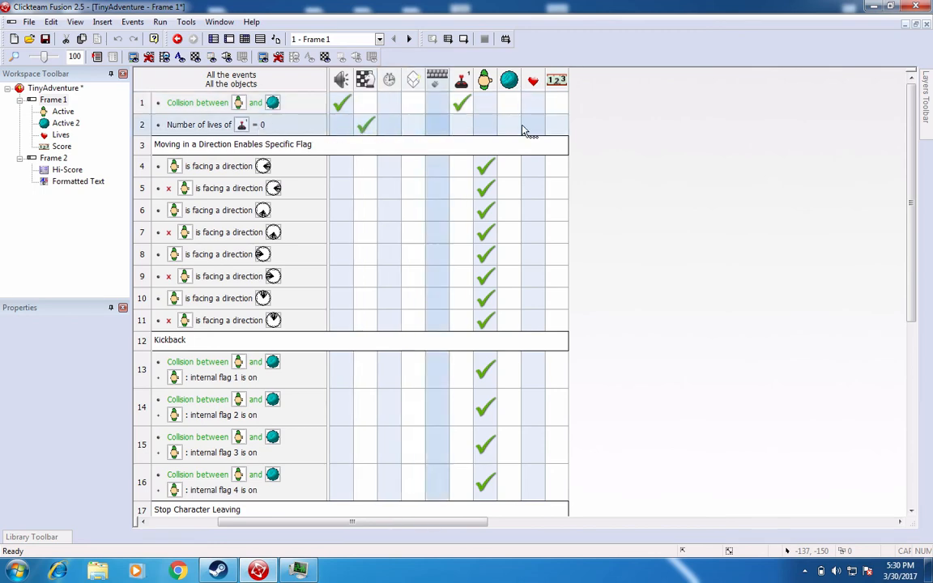
Scroll down through Frame 1's event list to review the collision, flag and kickback rules
scroll("down", 3)
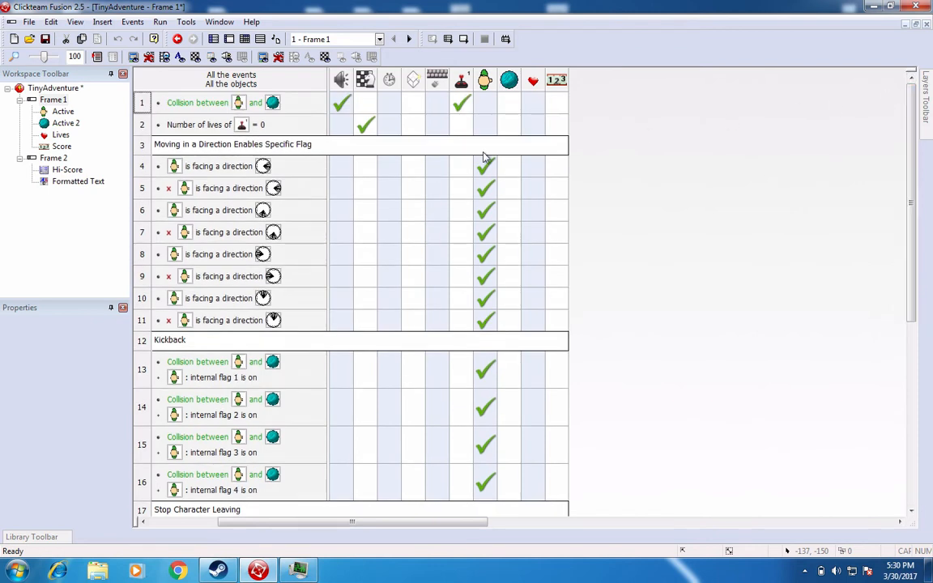
mouse_move(590, 159)
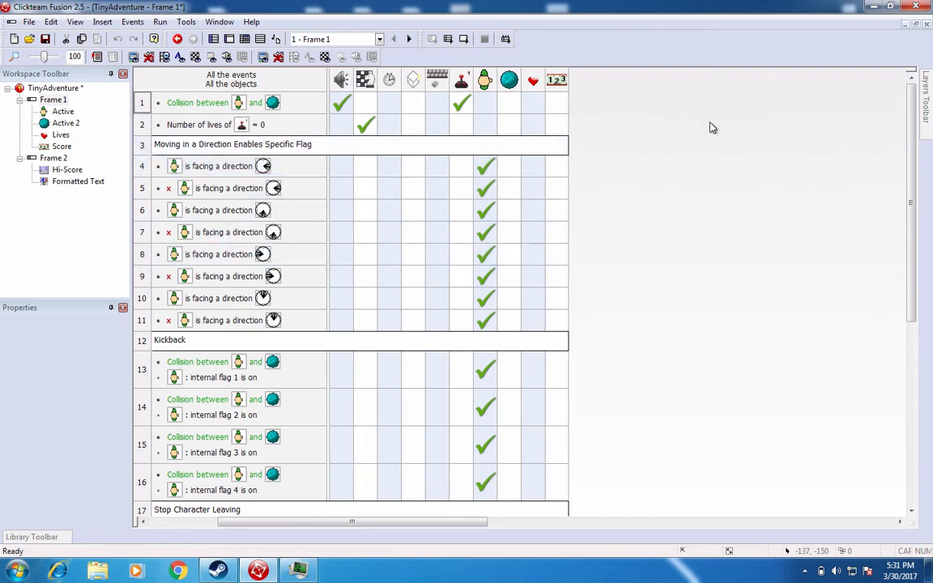
scroll("down", 3)
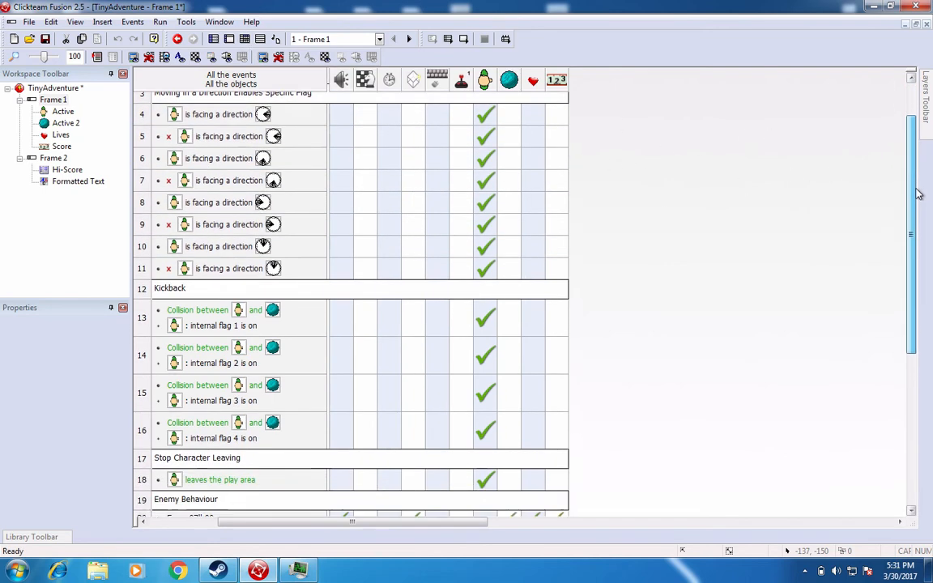
scroll("down", 3)
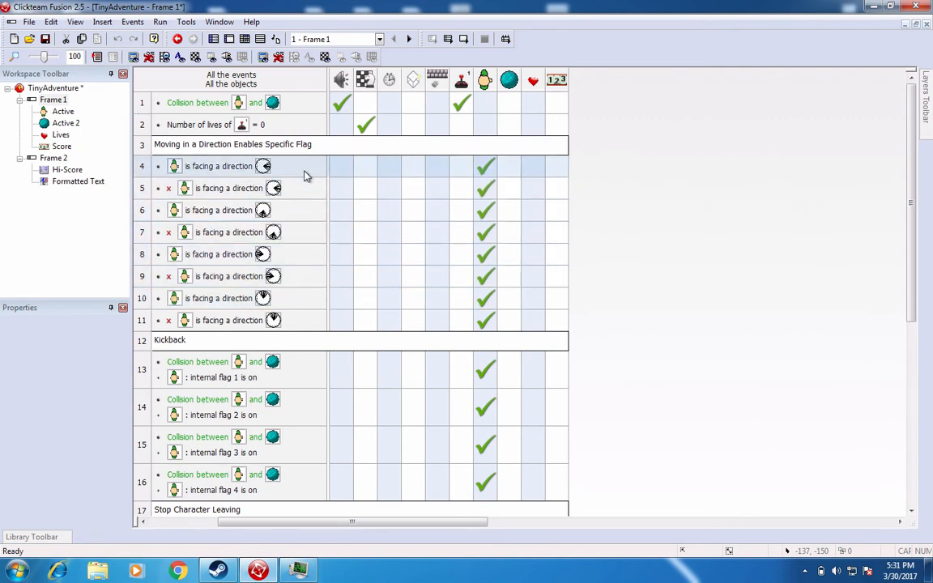
left_click(243, 211)
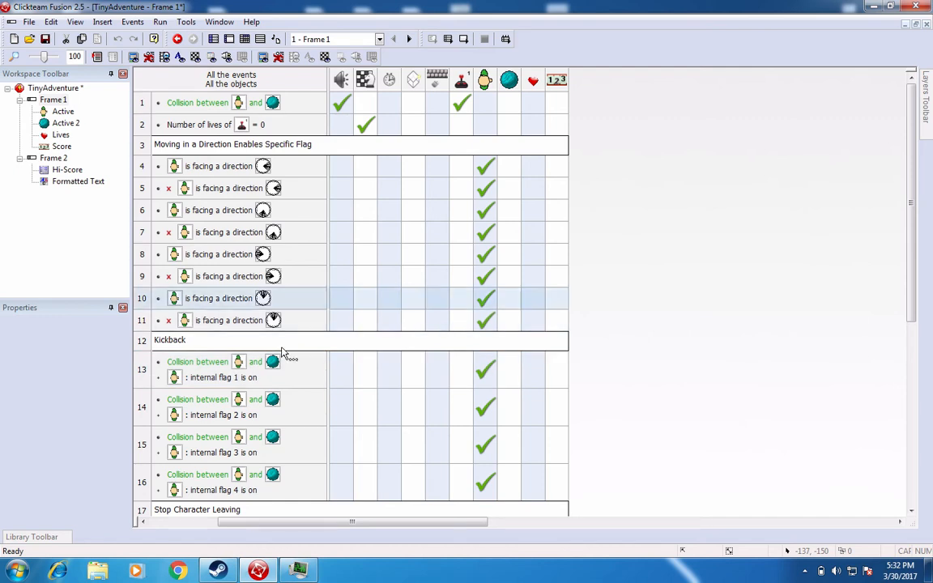
mouse_move(272, 363)
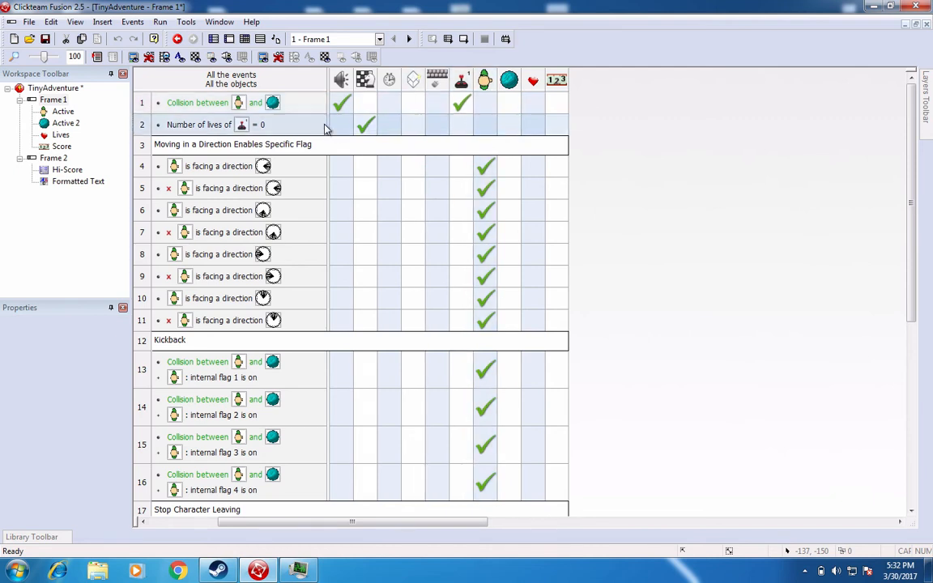
scroll("down", 3)
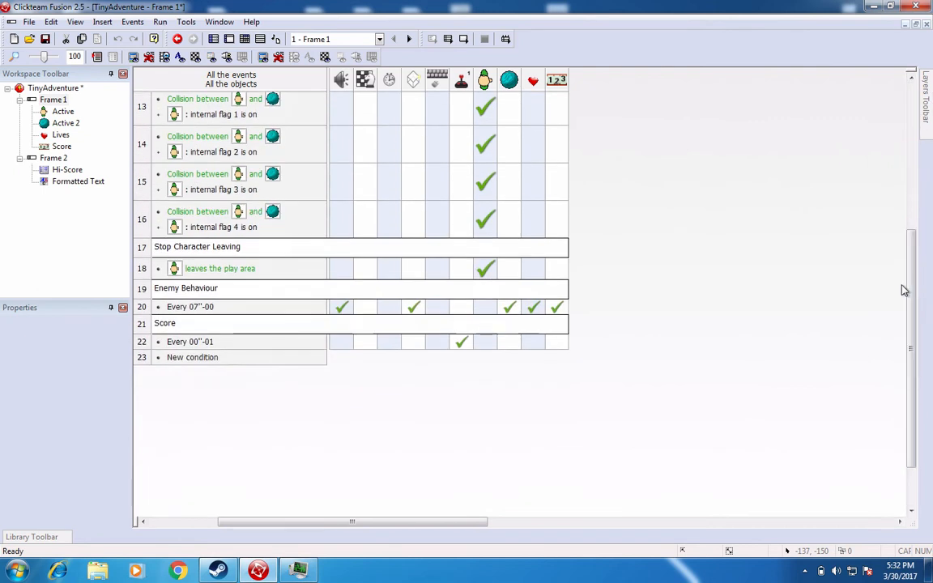
Start event 23 with the condition 'Upon pressing Q' from the Keyboard conditions
left_click(191, 358)
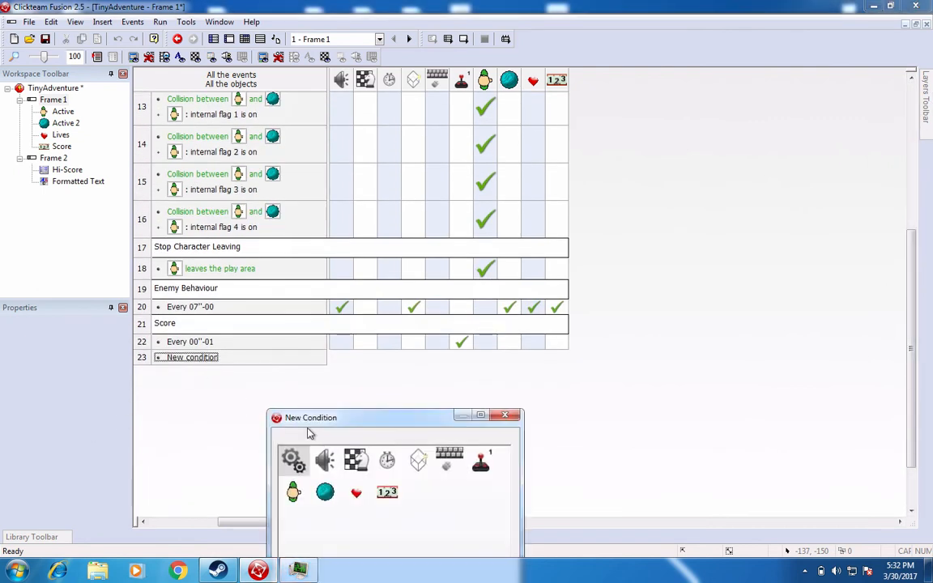
left_click_drag(311, 418, 594, 269)
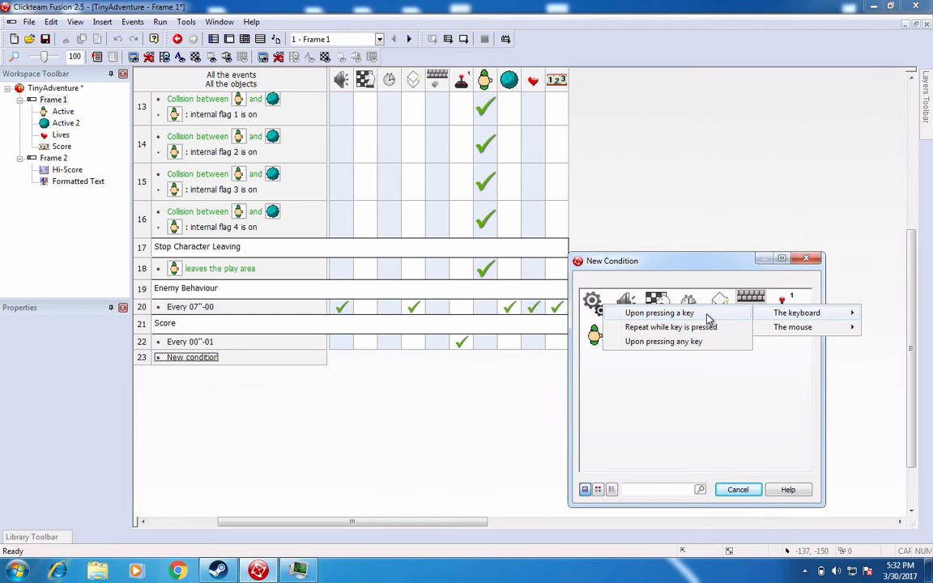
left_click(660, 313)
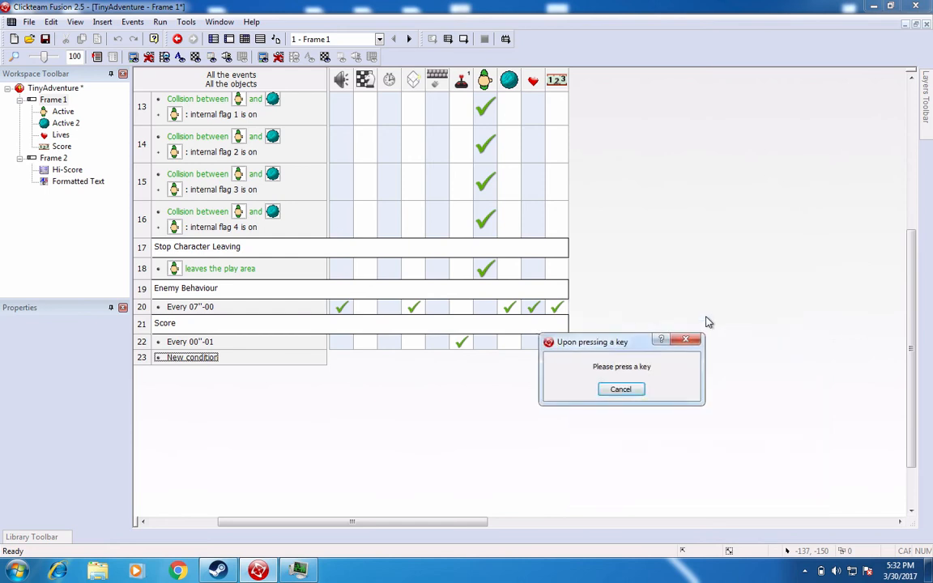
key("q")
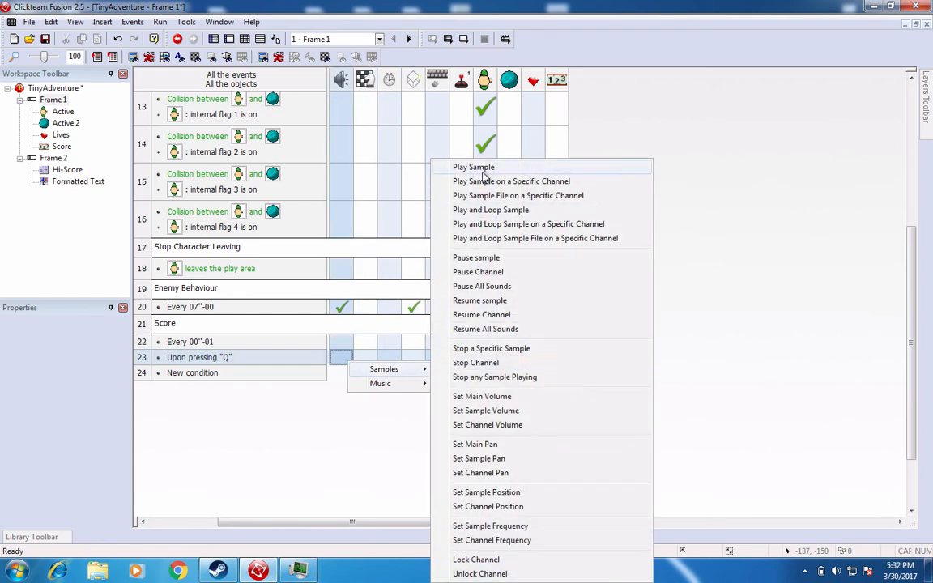
Add a Play Sample action that plays the Boom 2 sound file from disk
left_click(473, 167)
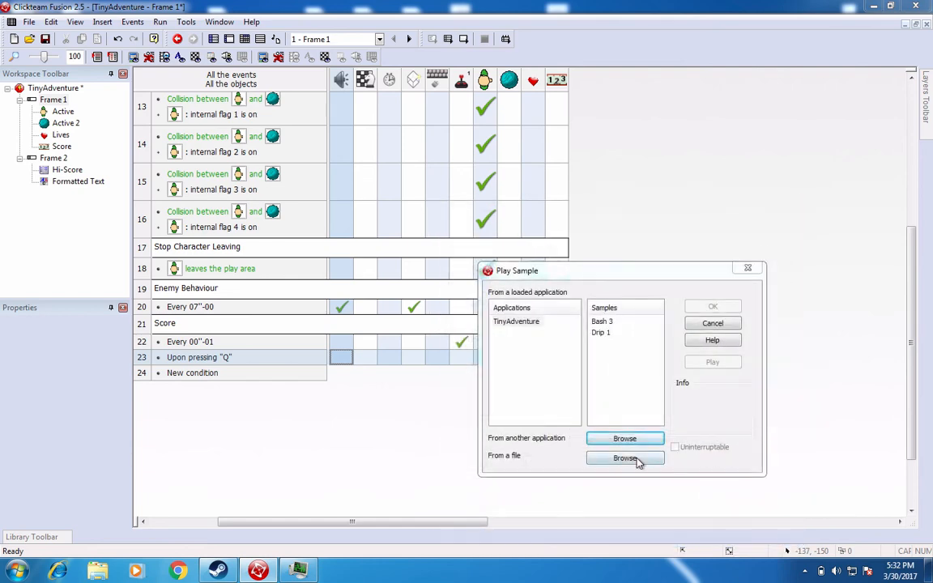
left_click(625, 457)
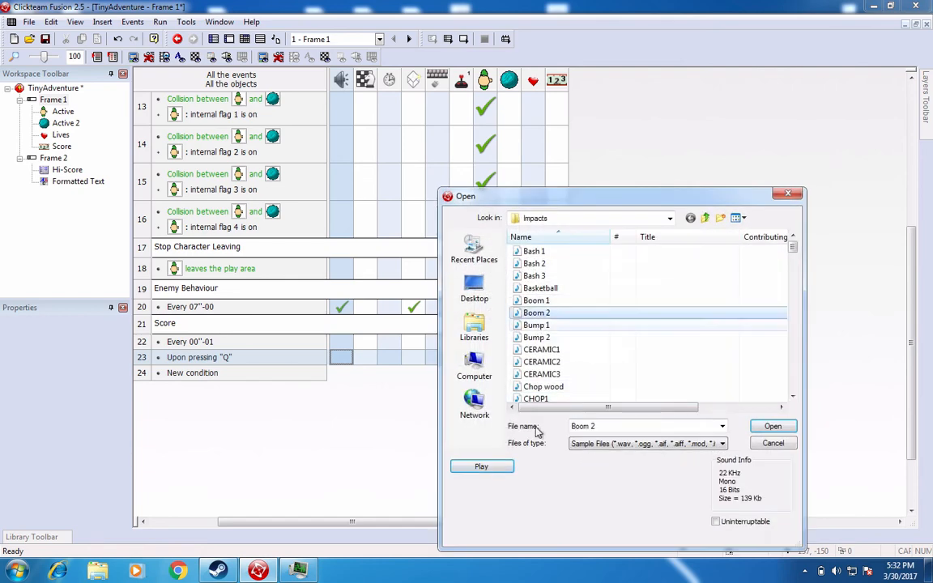
left_click(481, 467)
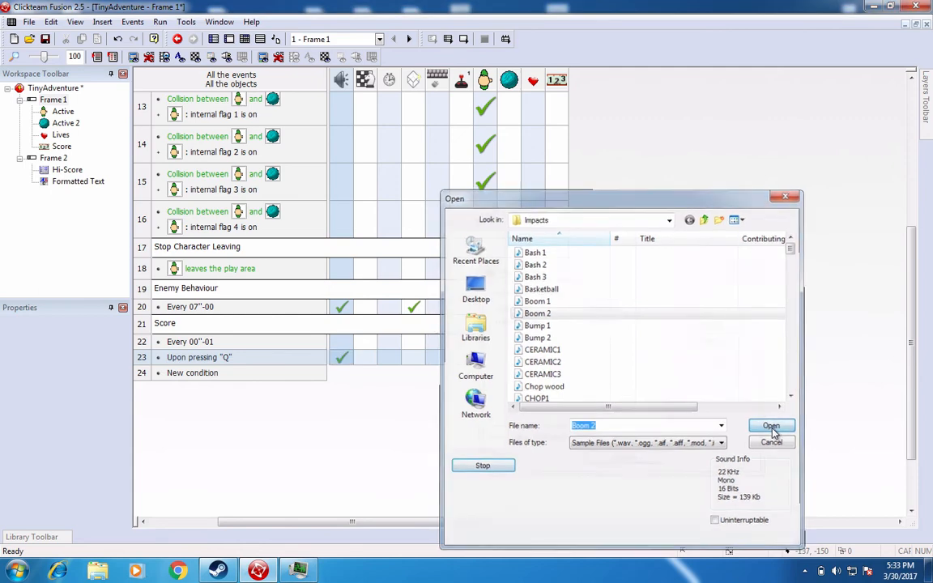
left_click(771, 427)
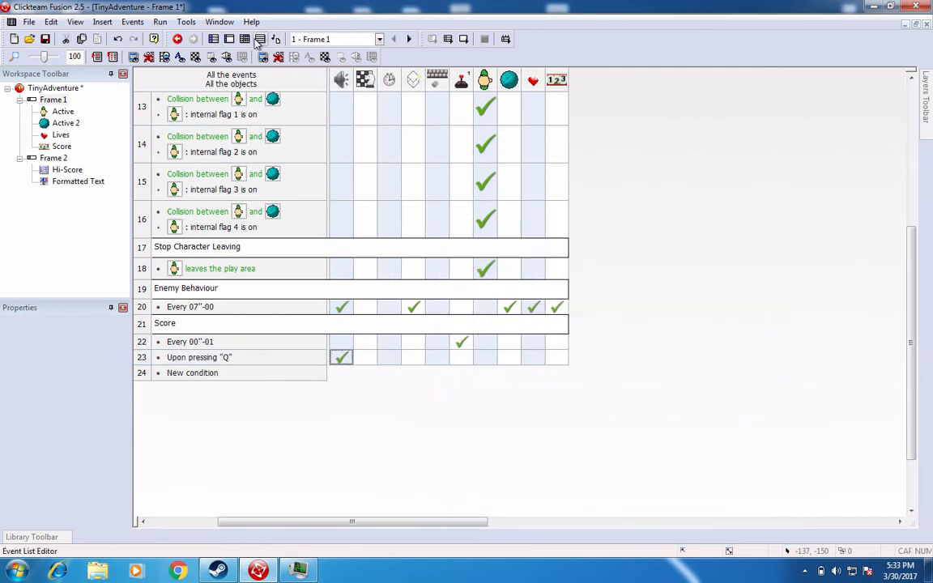
Test-run Frame 1 to hear the Q sound, then change the key-Q condition to Never
left_click(159, 39)
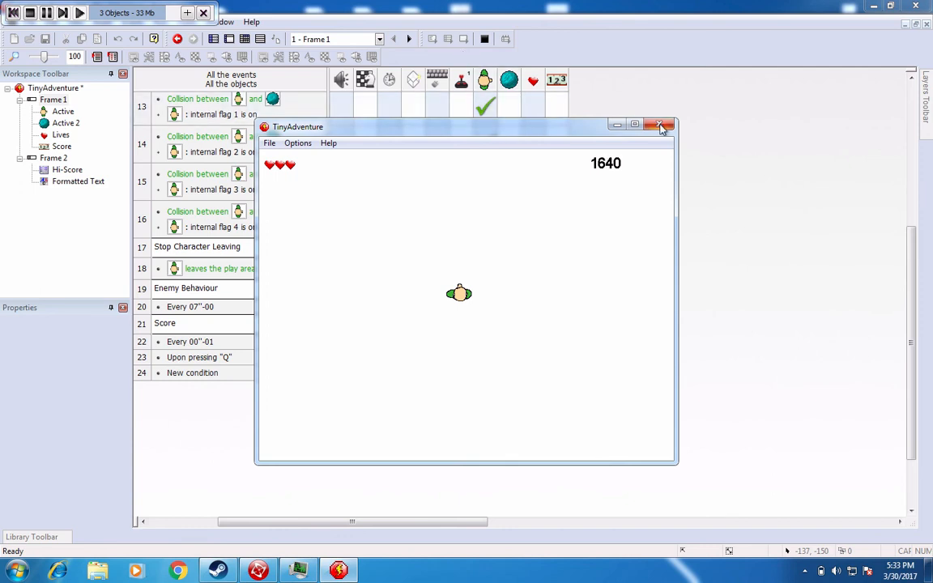
left_click(661, 124)
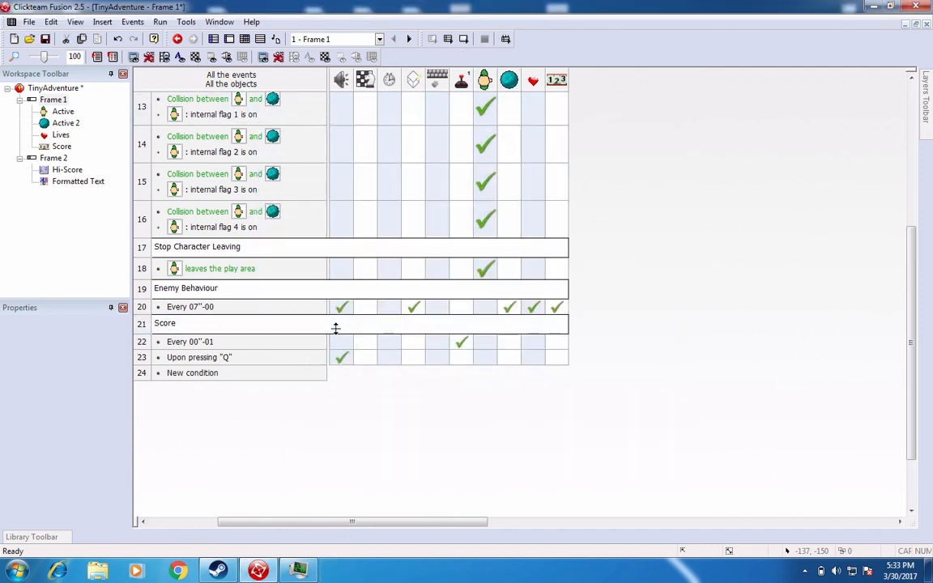
right_click(200, 358)
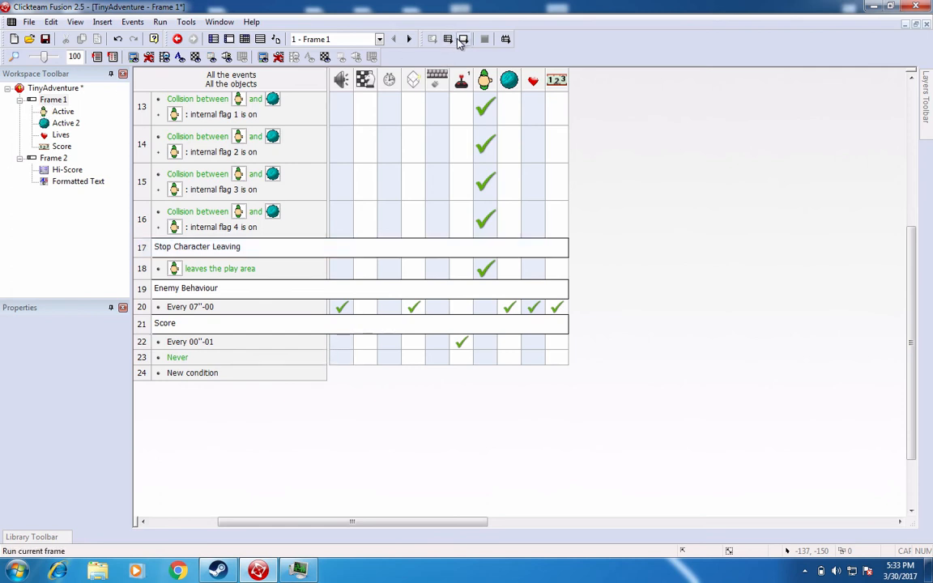
mouse_move(463, 39)
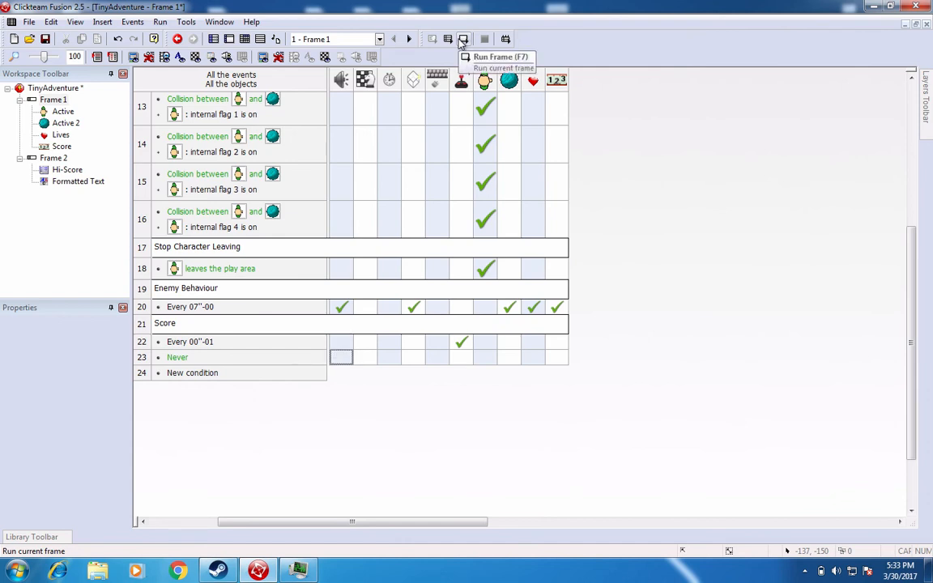
mouse_move(447, 38)
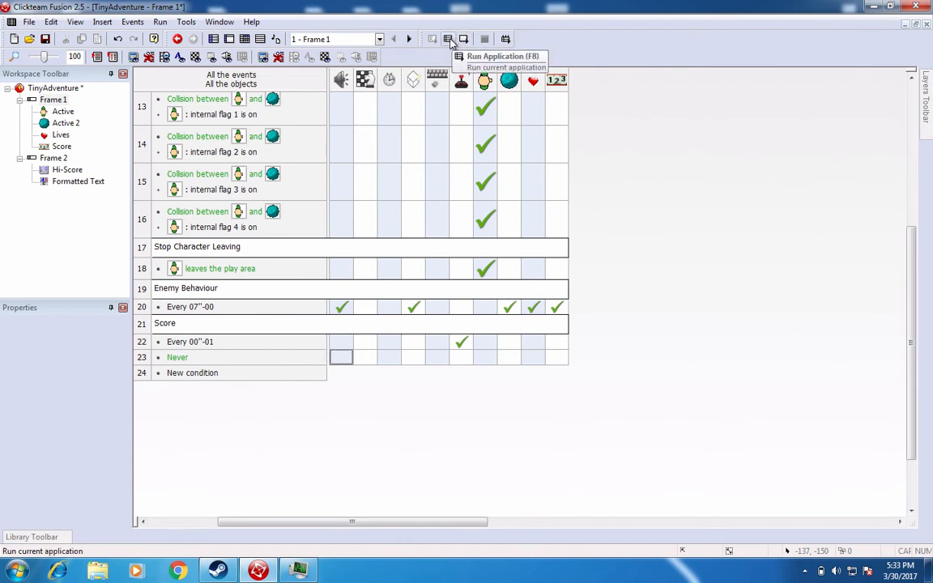
Run the full game to game over and enter 'British G' for the 36300 hi-score
left_click(447, 39)
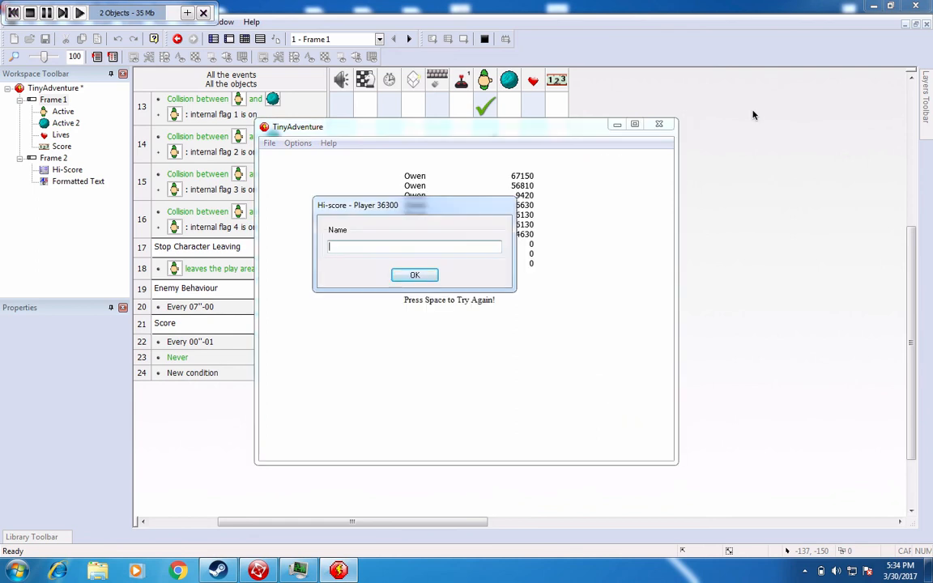
type("British G")
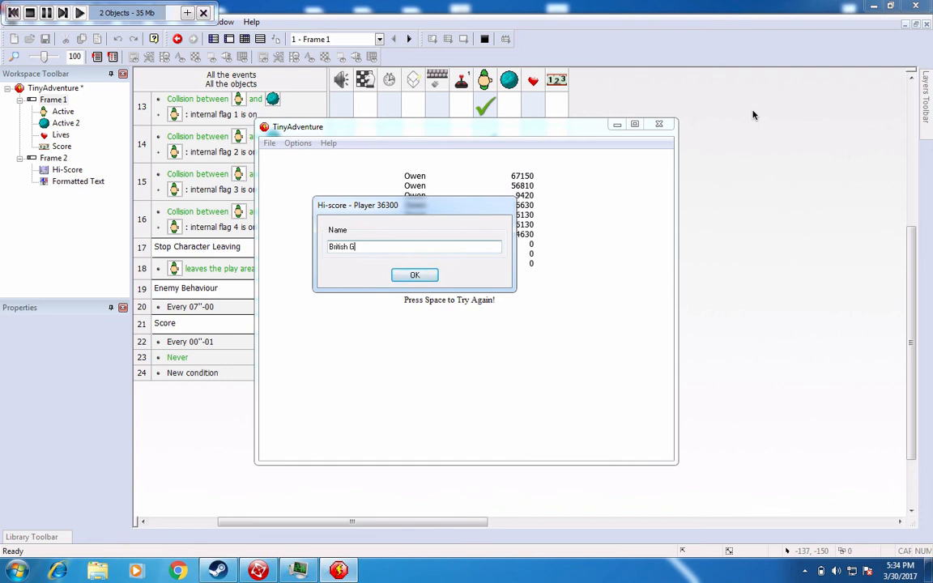
left_click(414, 275)
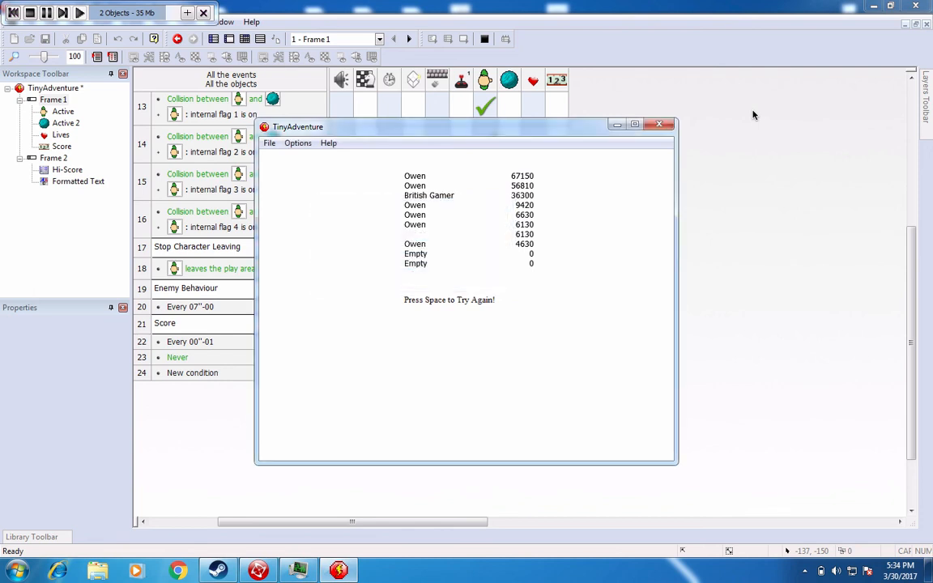